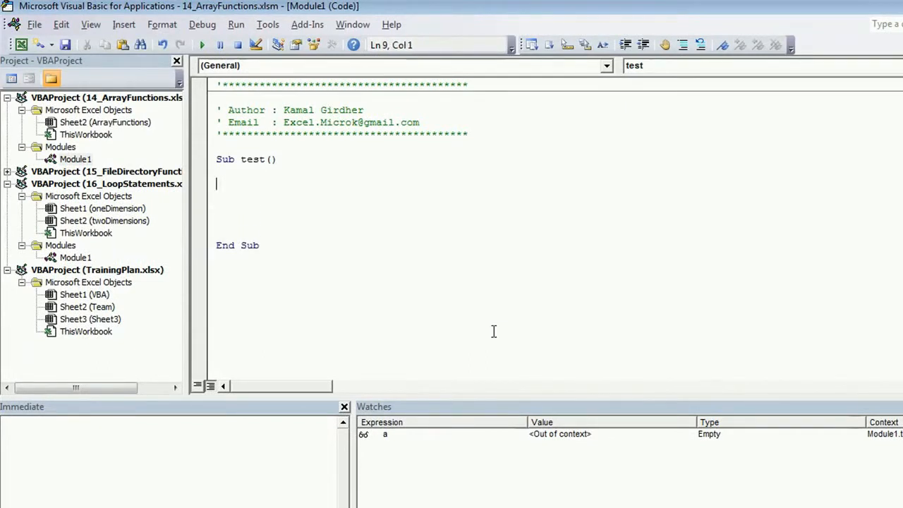
- Declare a As Variant at the top of Sub test
{"action": "type", "text": "Di"}
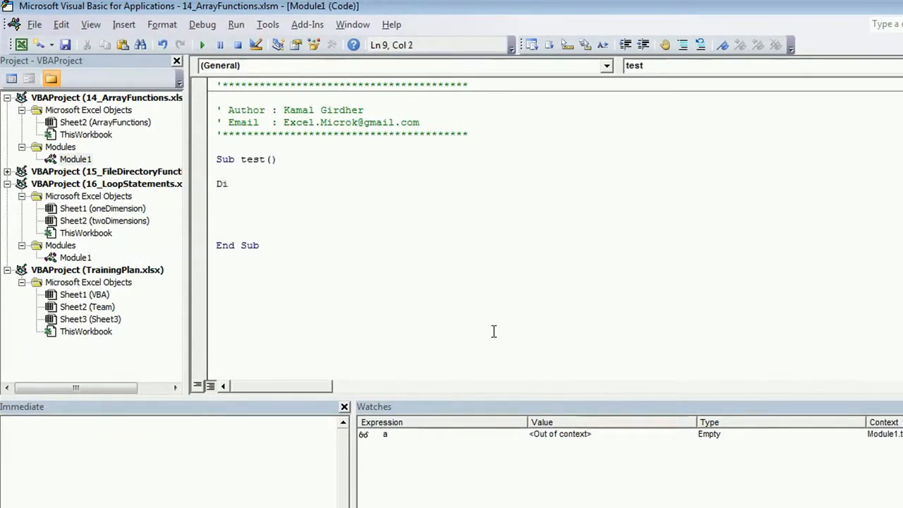
{"action": "type", "text": "m"}
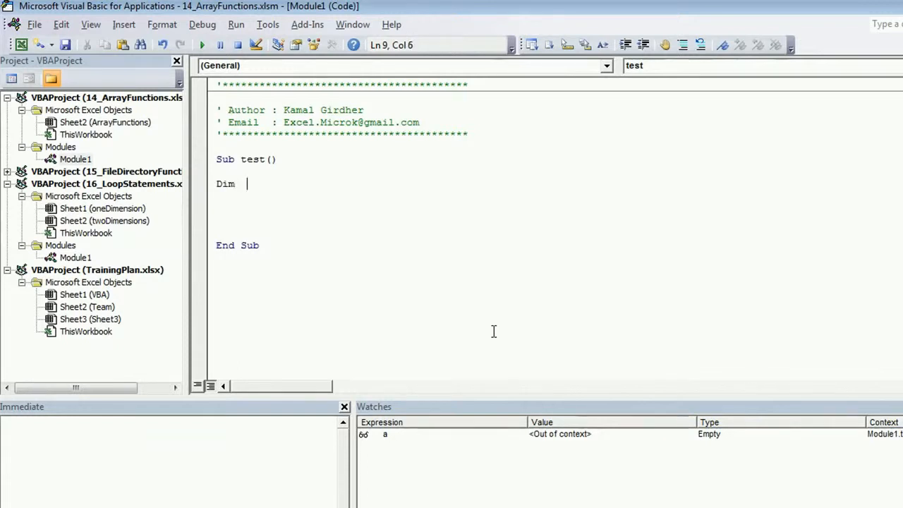
{"action": "type", "text": "a as"}
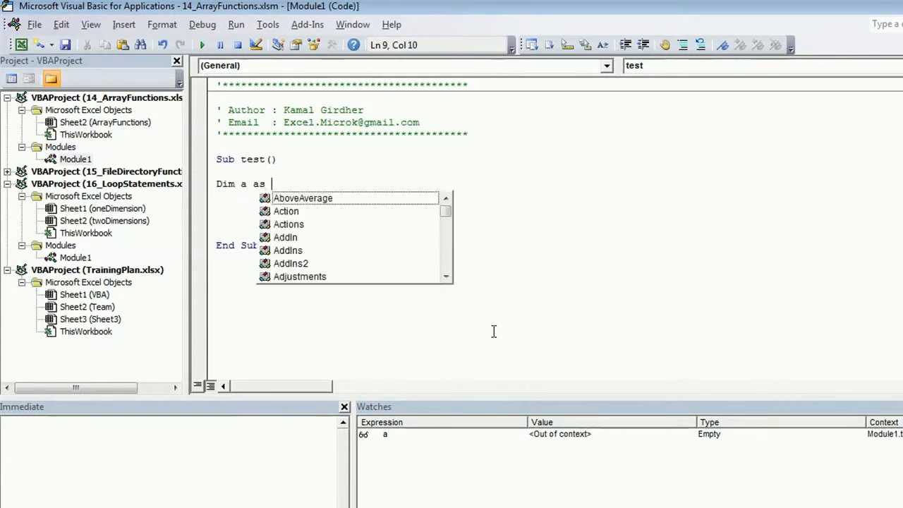
{"action": "type", "text": "var"}
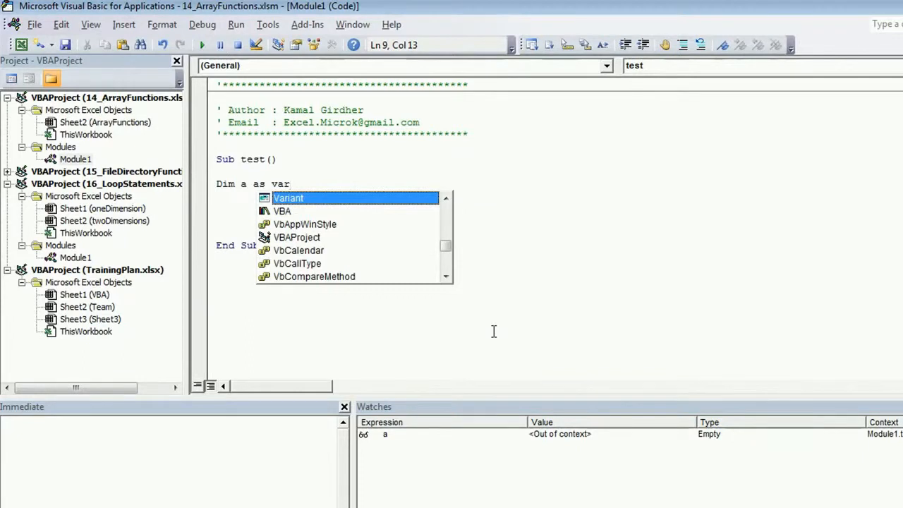
{"action": "type", "text": "in"}
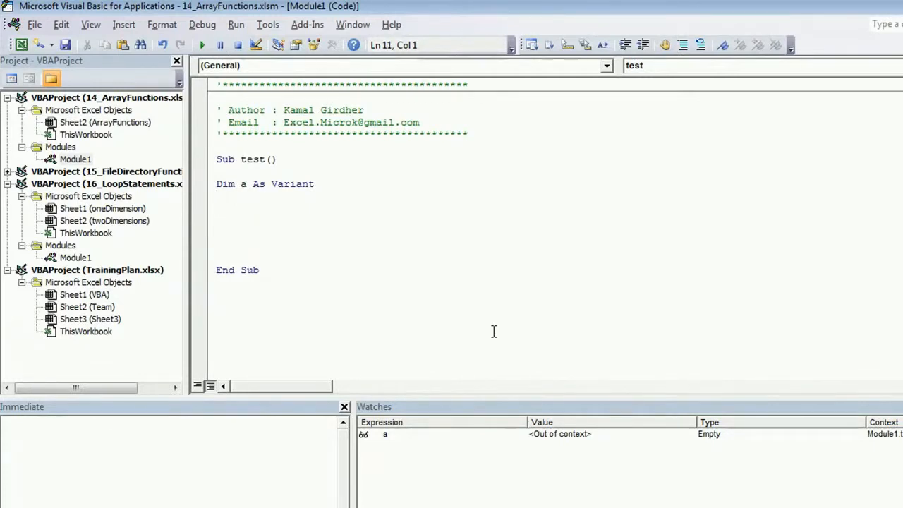
- Assign a = Array("a", "b", "c") on the next line
{"action": "type", "text": "a ="}
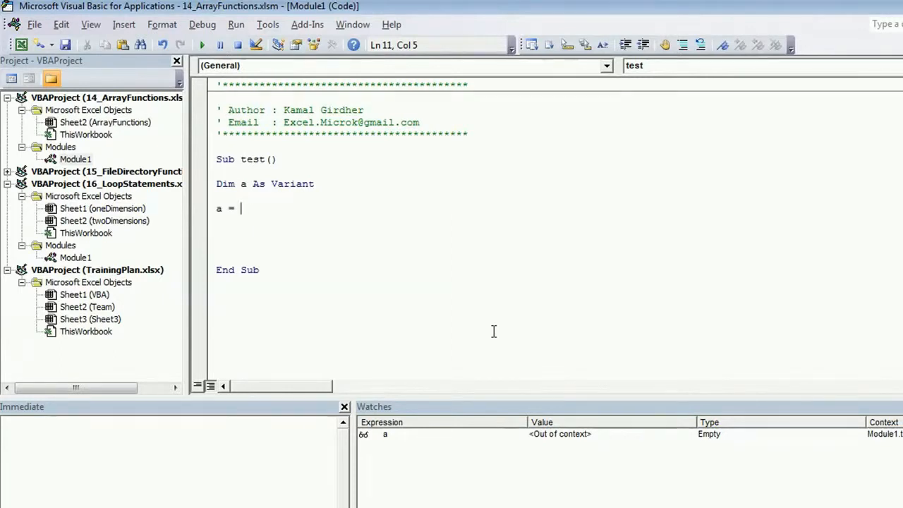
{"action": "type", "text": "Array"}
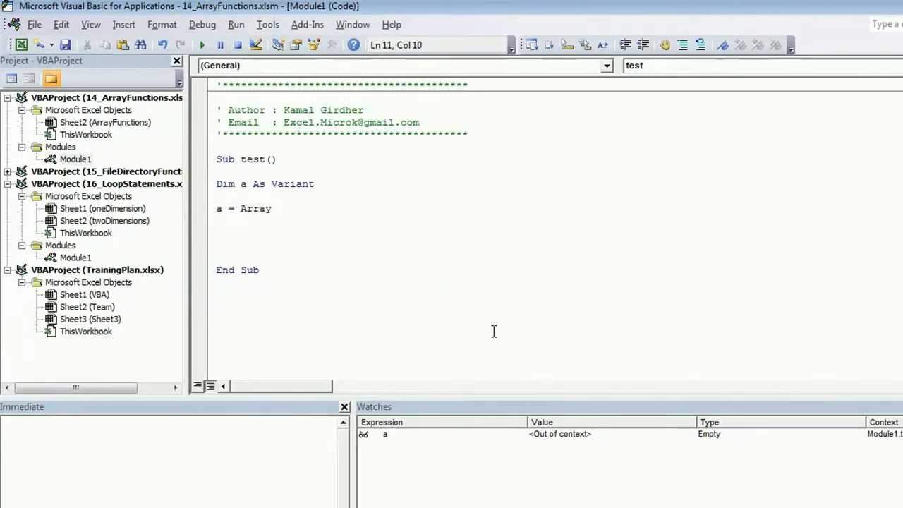
{"action": "type", "text": "(\""}
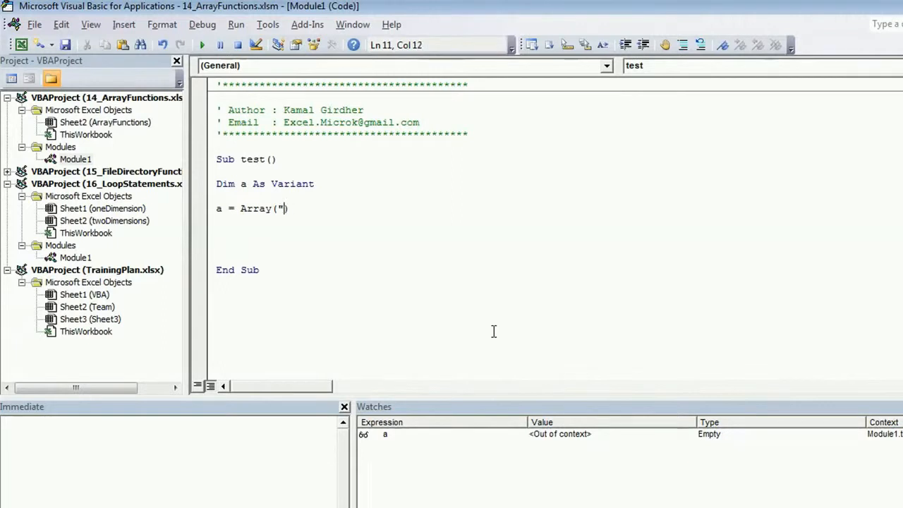
{"action": "type", "text": "\""}
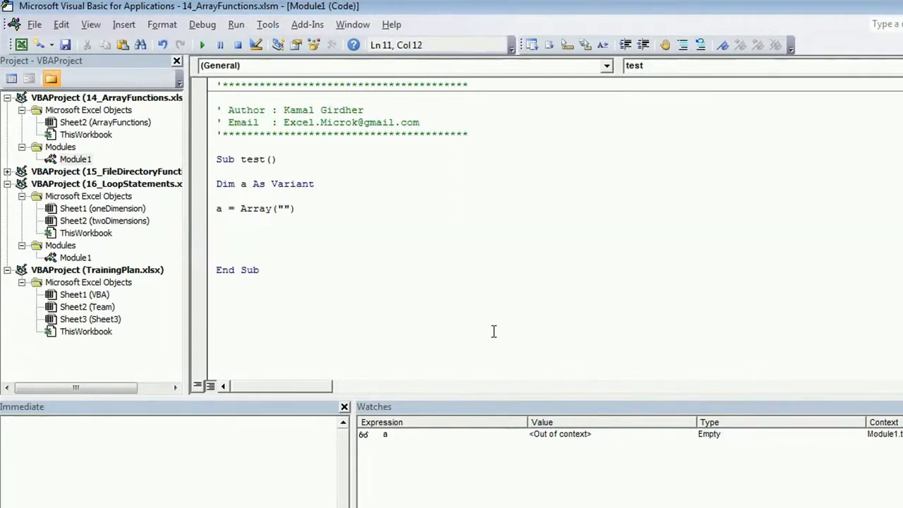
{"action": "type", "text": "a\","}
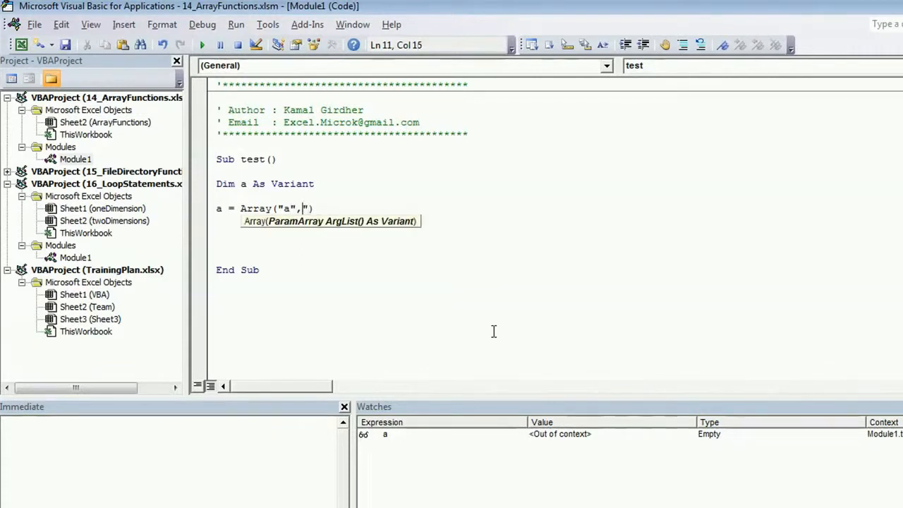
{"action": "type", "text": "\",\"c\""}
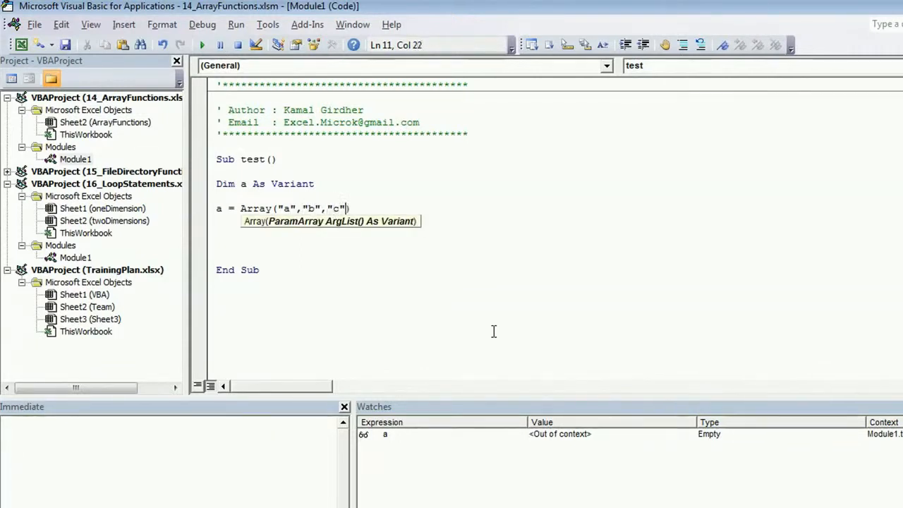
{"action": "key", "text": "Return"}
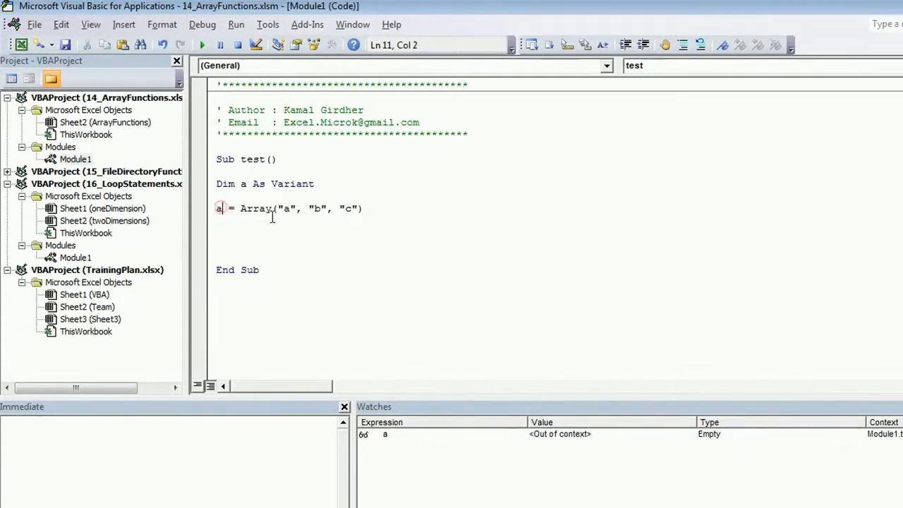
- Rename the variable a to arr in the declaration and assignment lines
{"action": "double_click", "coordinate": [288, 209]}
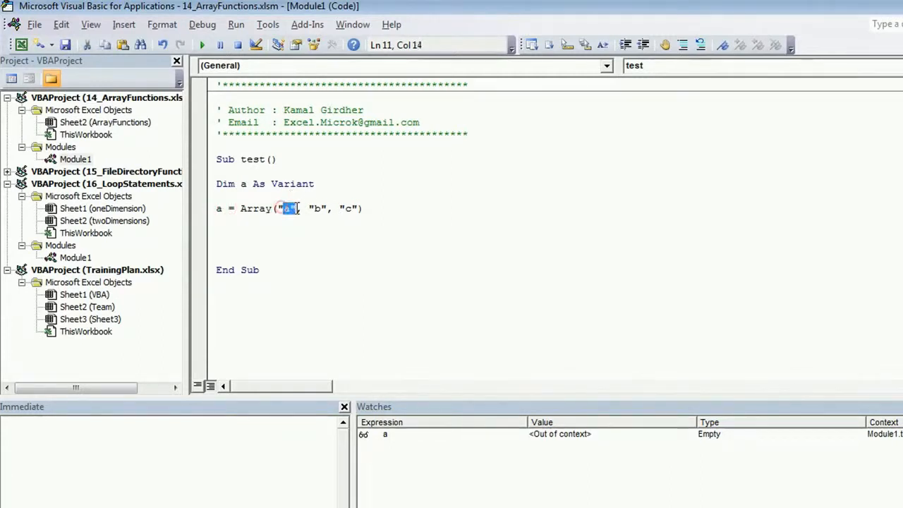
{"action": "left_click", "coordinate": [245, 184]}
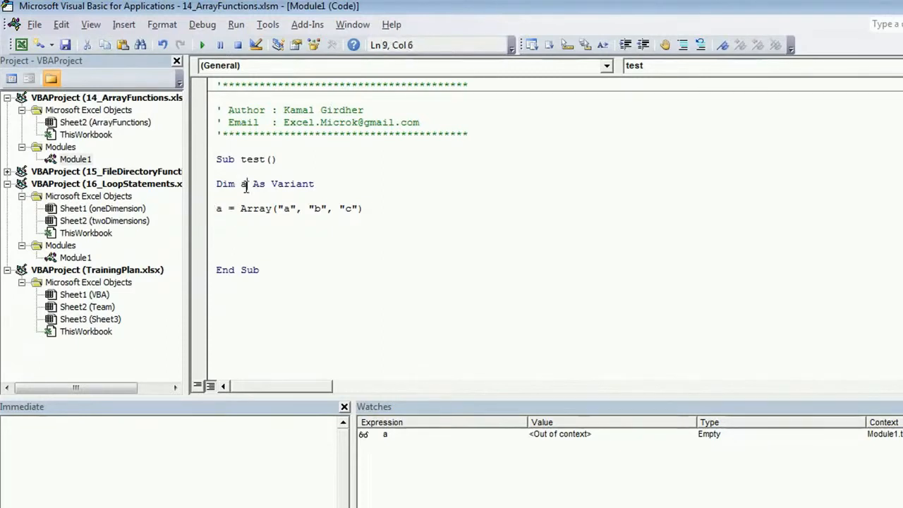
{"action": "type", "text": "rr"}
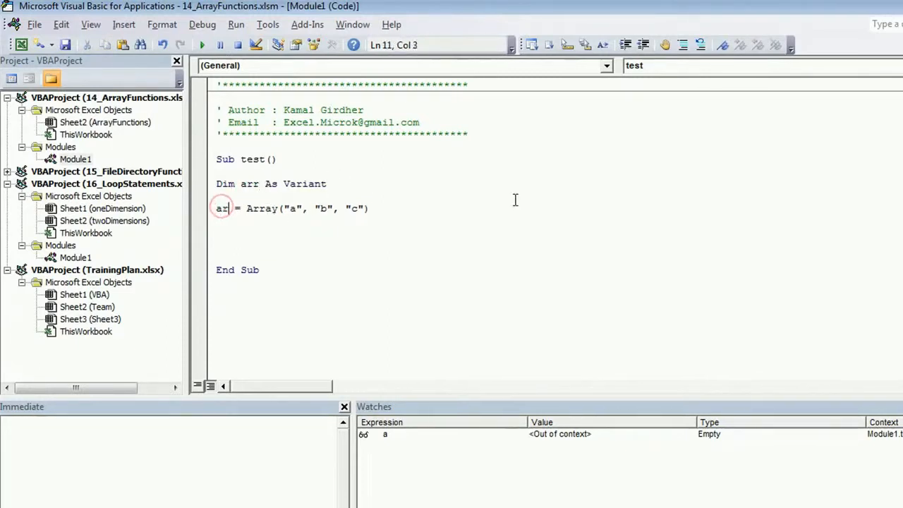
{"action": "left_click", "coordinate": [228, 209]}
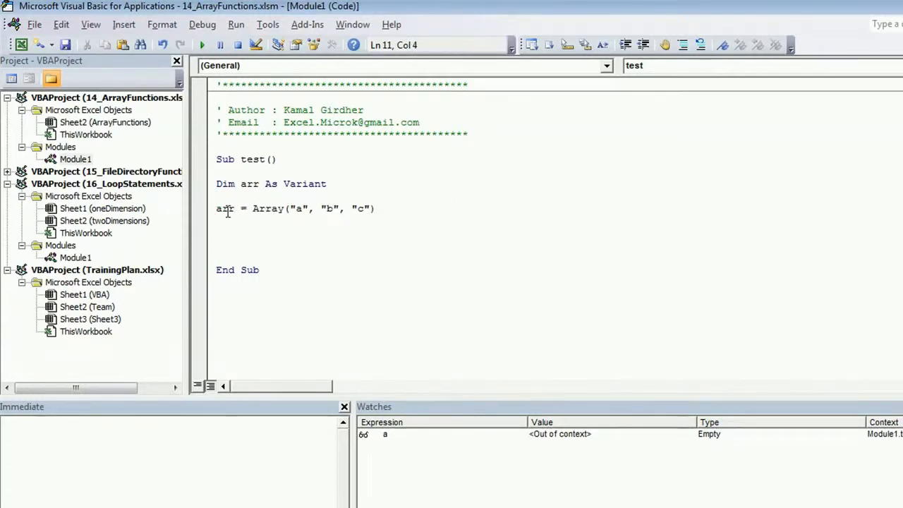
{"action": "double_click", "coordinate": [225, 209]}
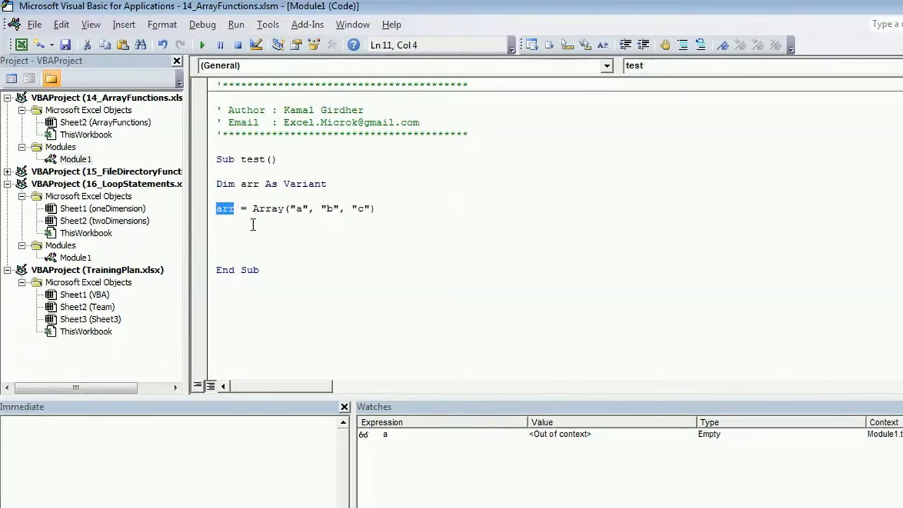
{"action": "mouse_move", "coordinate": [267, 221]}
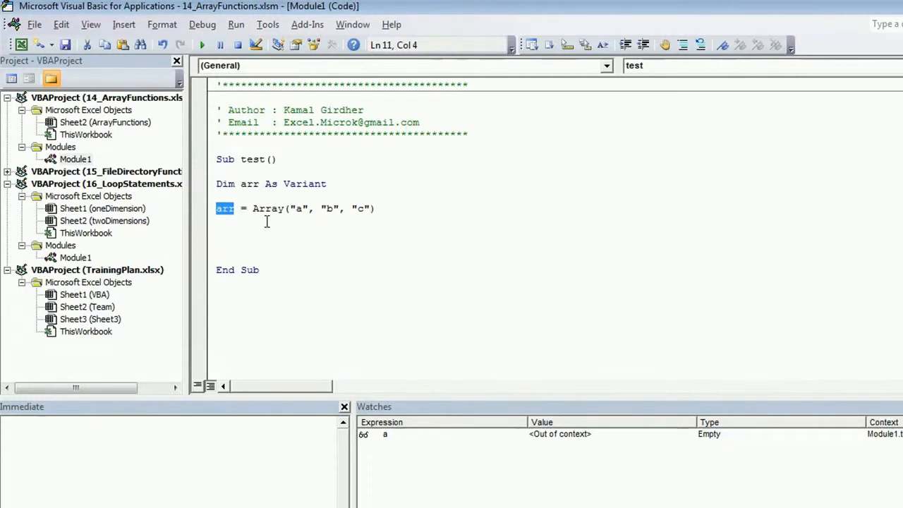
{"action": "mouse_move", "coordinate": [373, 215]}
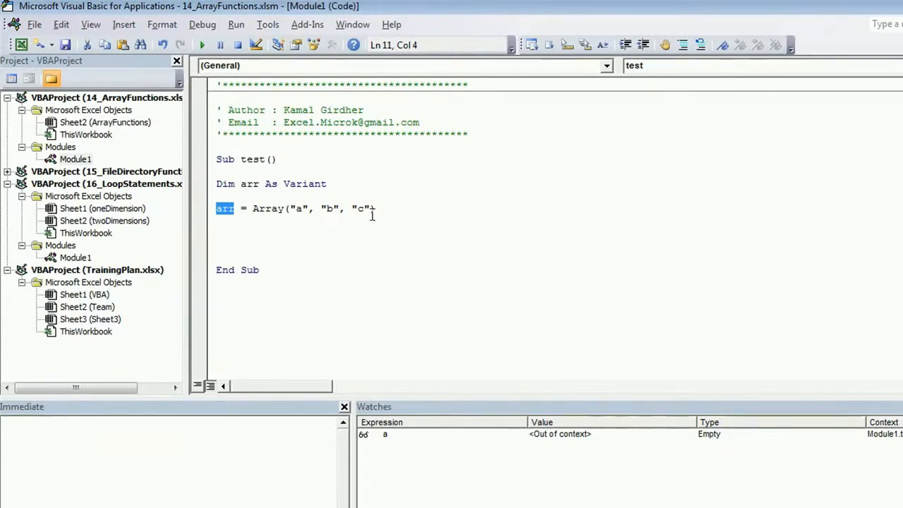
- Extend the Array call with "d" and "e" so arr holds five elements
{"action": "left_click", "coordinate": [374, 209]}
{"action": "type", "text": ", \"d"}
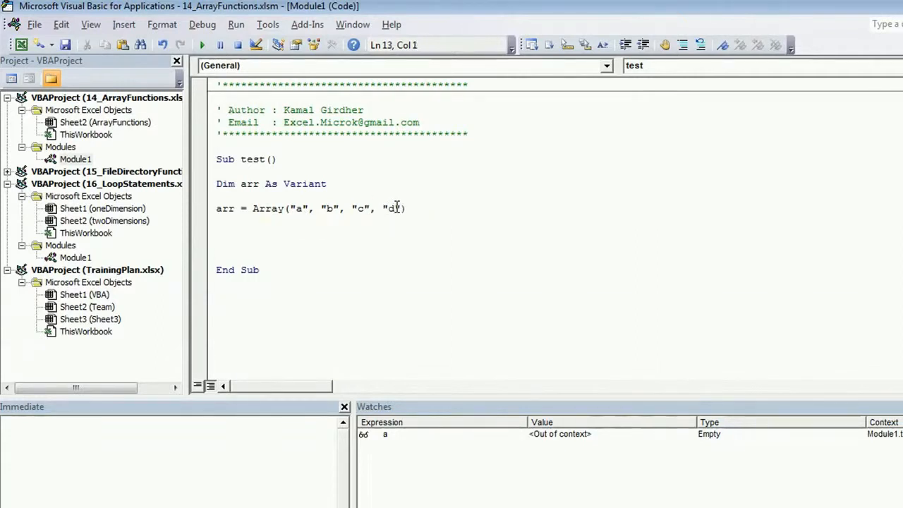
{"action": "type", "text": ",\"\""}
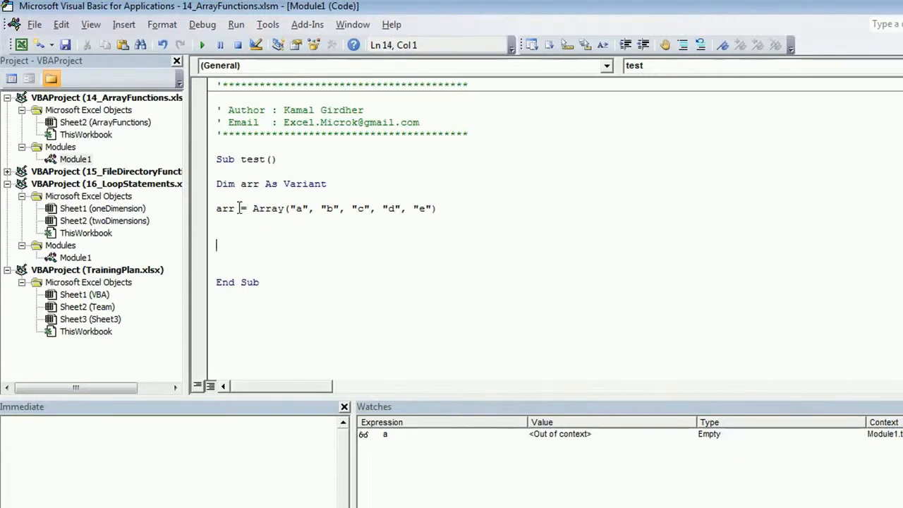
{"action": "double_click", "coordinate": [228, 209]}
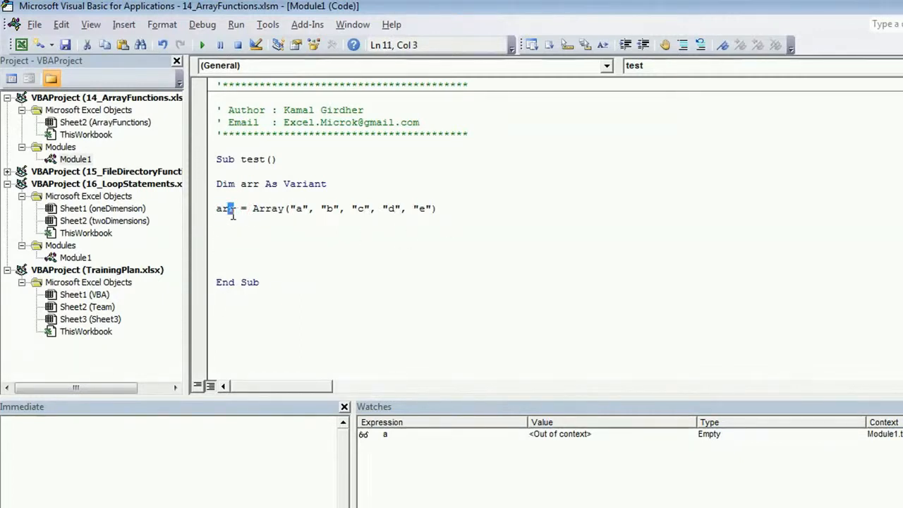
{"action": "double_click", "coordinate": [224, 209]}
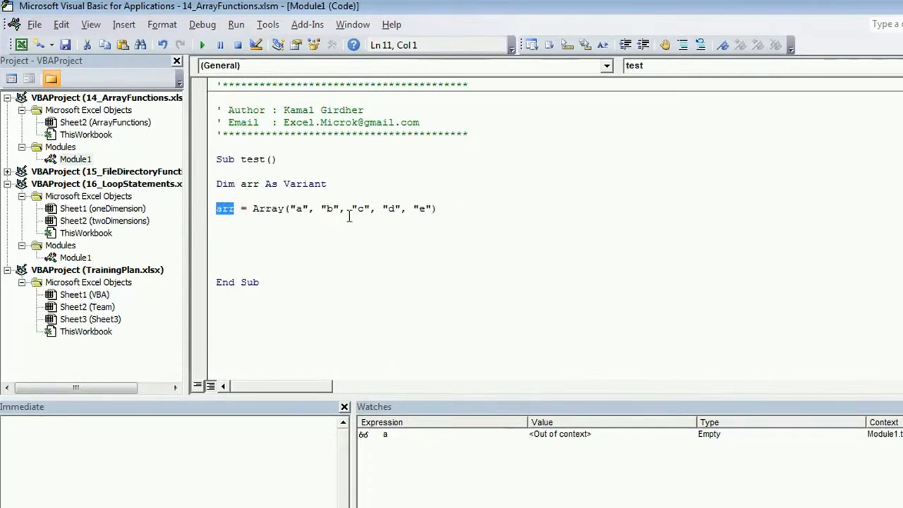
{"action": "mouse_move", "coordinate": [264, 226]}
{"action": "type", "text": "ma"}
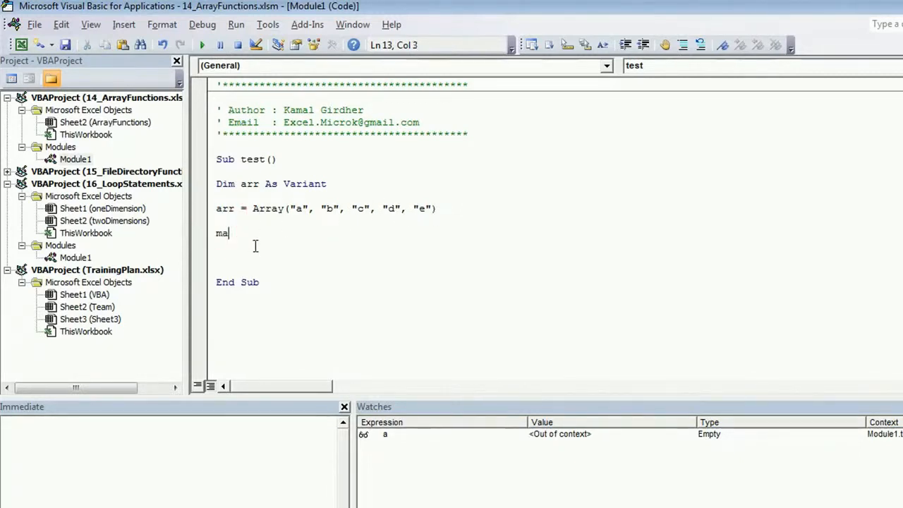
- Add a MsgBox line showing arr(0), then change the index to 1
{"action": "type", "text": "sgbox"}
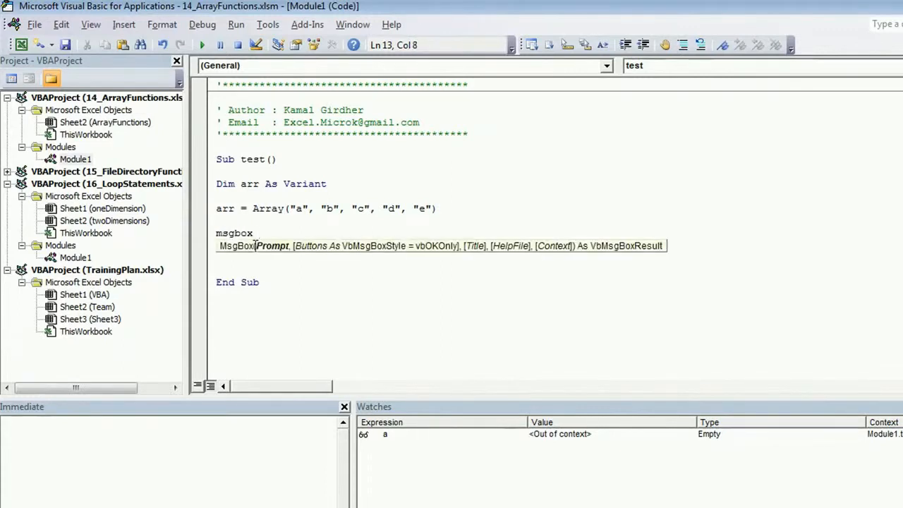
{"action": "type", "text": "a(0"}
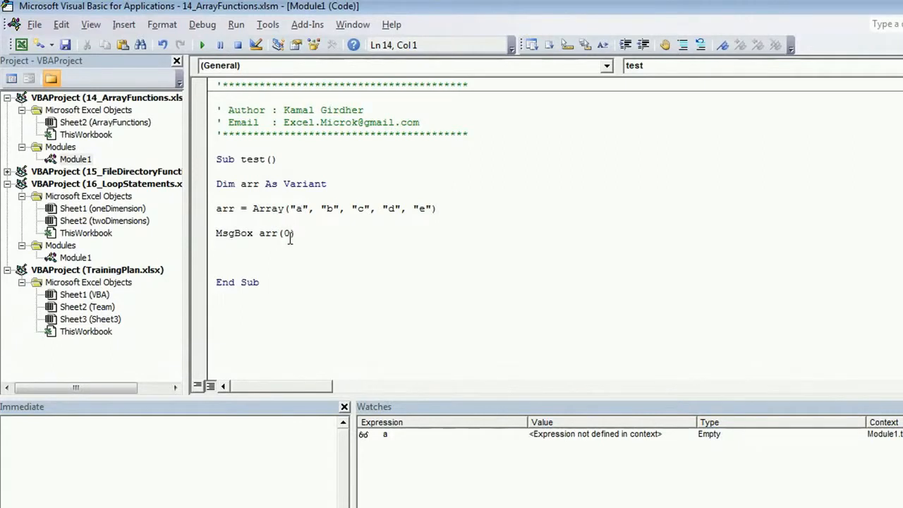
{"action": "double_click", "coordinate": [288, 233]}
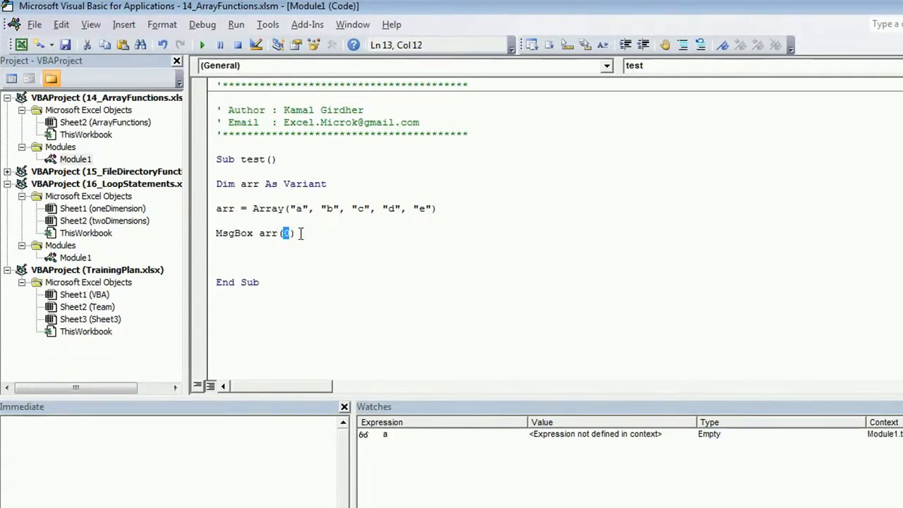
{"action": "type", "text": "1"}
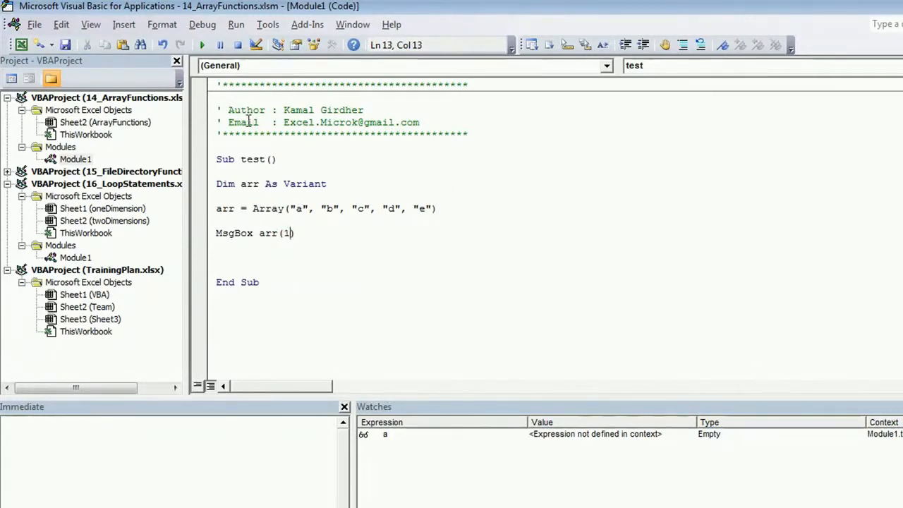
{"action": "mouse_move", "coordinate": [531, 340]}
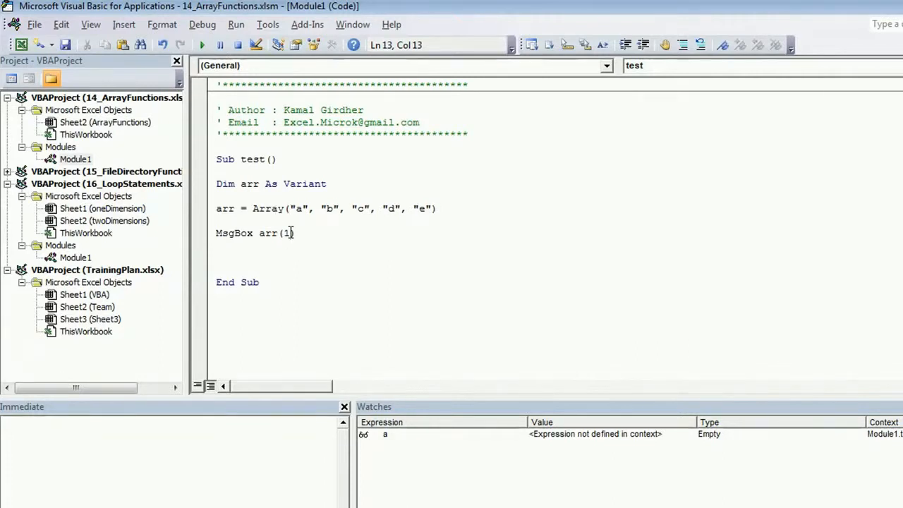
- Change the index to 4, run test to see "e", and select the MsgBox line for replacement
{"action": "type", "text": "4"}
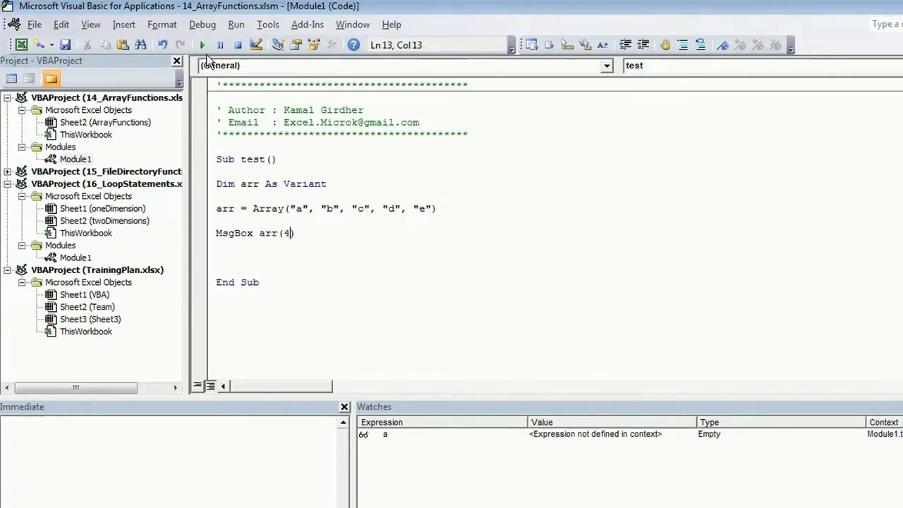
{"action": "left_click", "coordinate": [202, 44]}
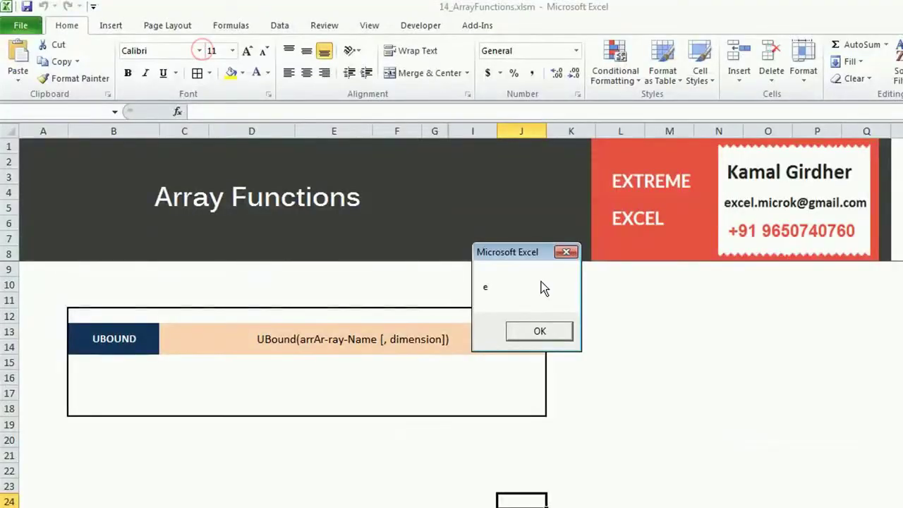
{"action": "left_click", "coordinate": [540, 331]}
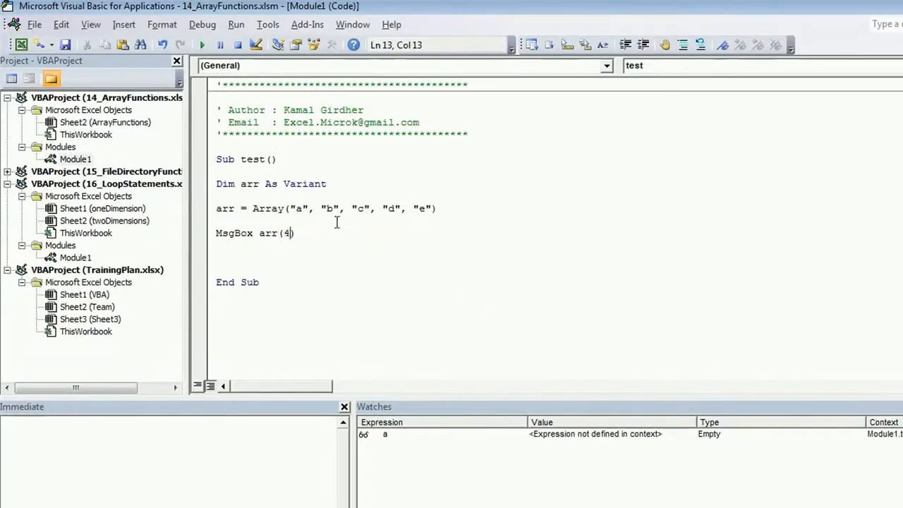
{"action": "double_click", "coordinate": [298, 209]}
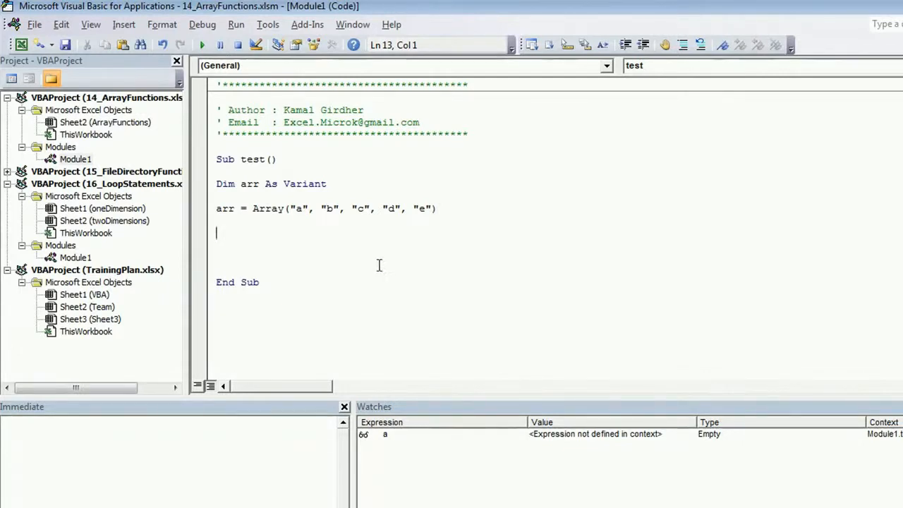
- Replace the message with MsgBox UBound(arr), run it and dismiss the result before switching to LBound
{"action": "double_click", "coordinate": [420, 209]}
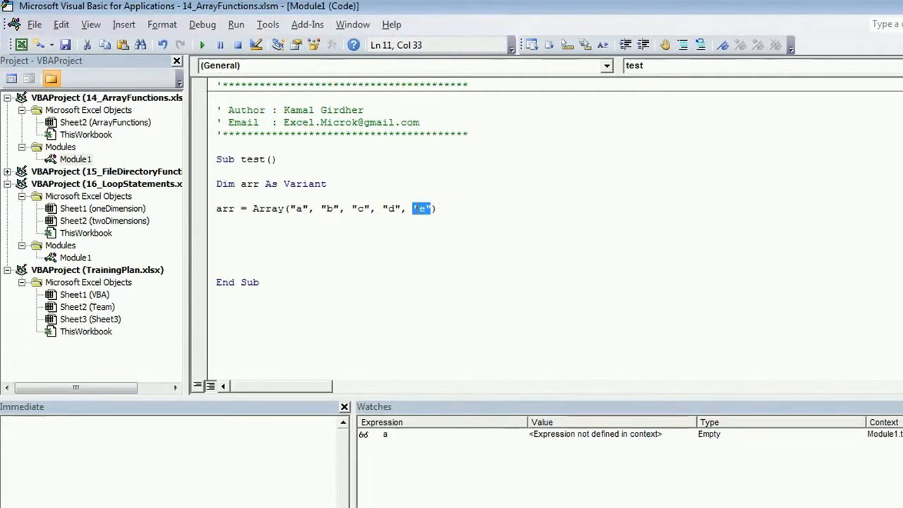
{"action": "mouse_move", "coordinate": [312, 213]}
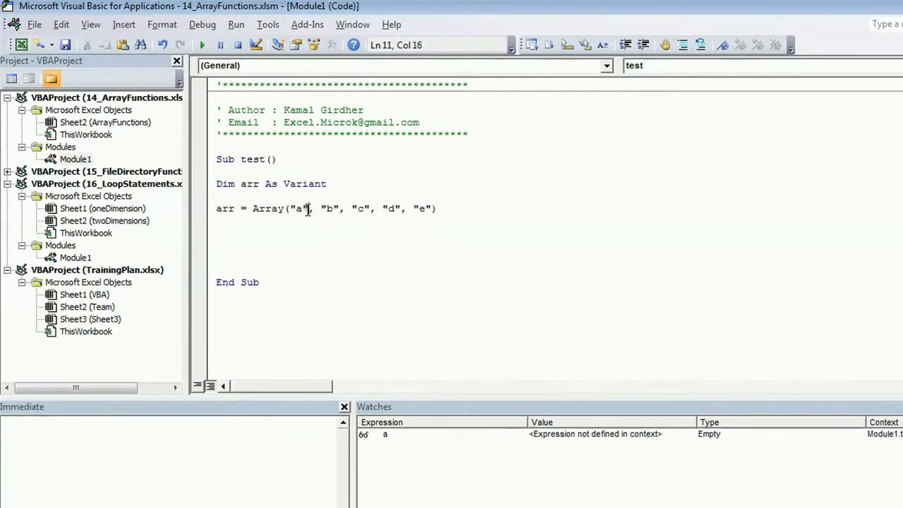
{"action": "double_click", "coordinate": [298, 209]}
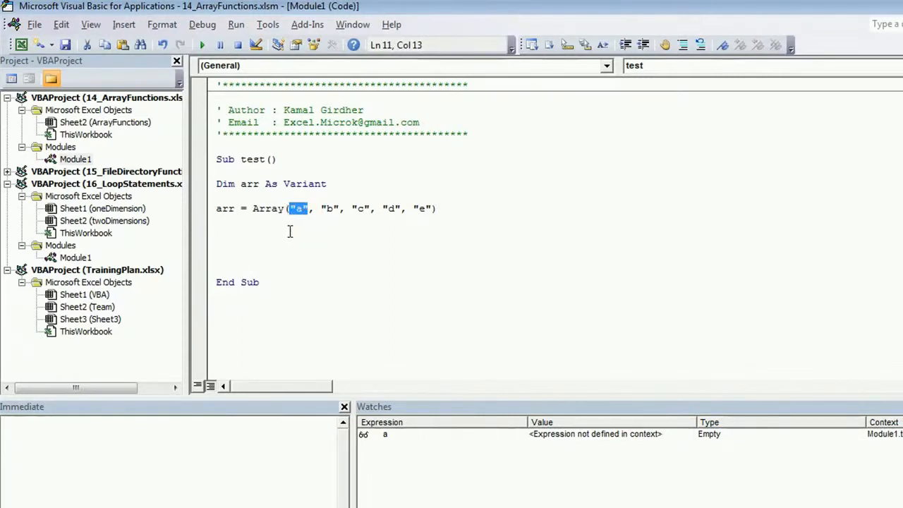
{"action": "type", "text": "msgbo"}
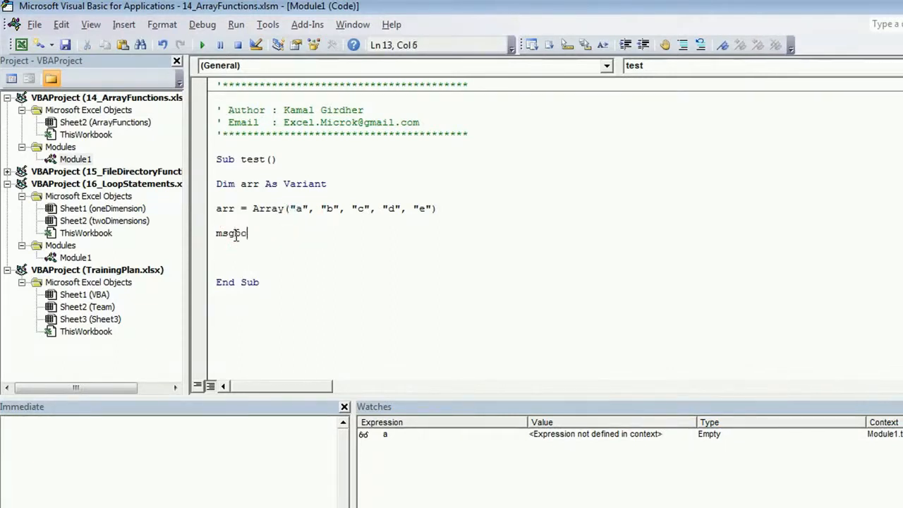
{"action": "type", "text": "Ubou"}
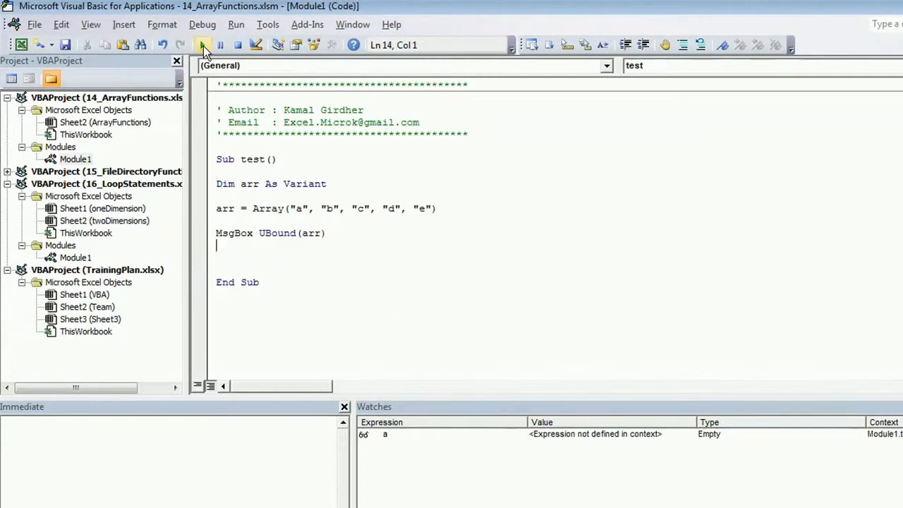
{"action": "mouse_move", "coordinate": [420, 217]}
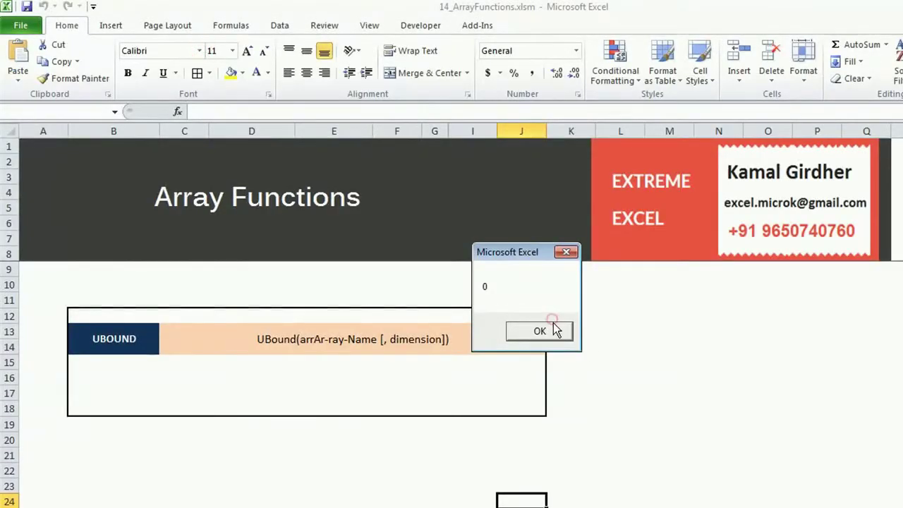
{"action": "left_click", "coordinate": [539, 331]}
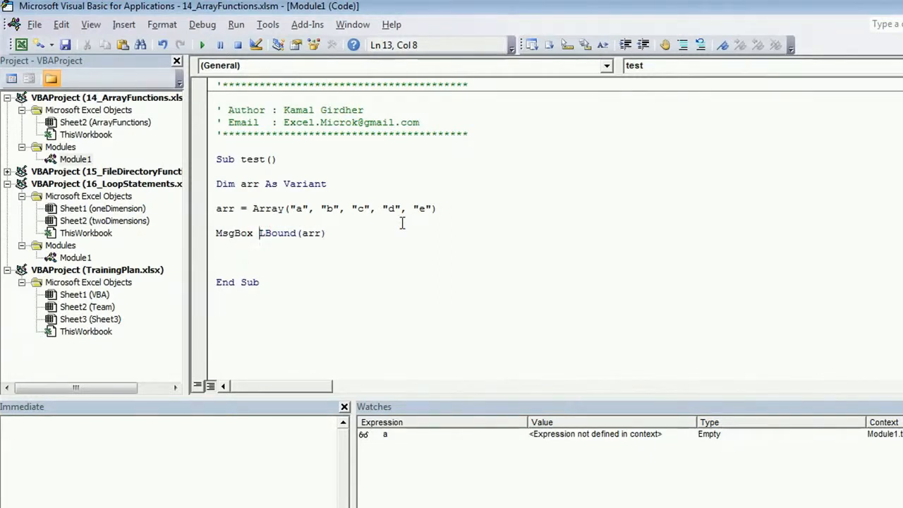
- Make the line MsgBox (UBound(arr) - LBound(arr)) + 1 and go to the array list to add "f"
{"action": "type", "text": "Ubound(arr) -"}
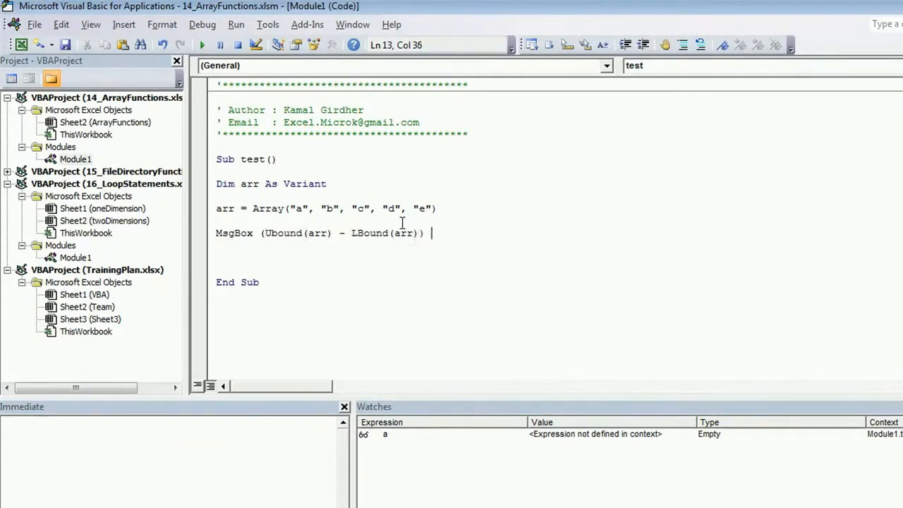
{"action": "type", "text": "+ 1"}
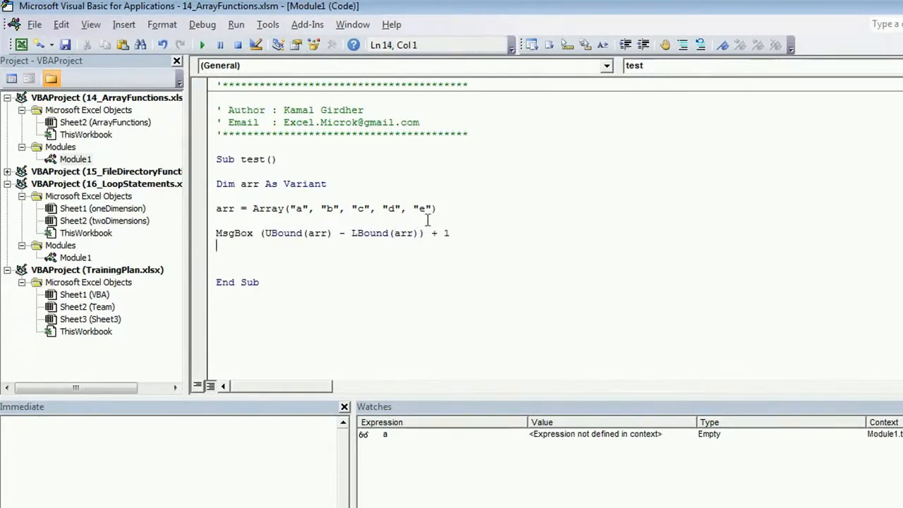
{"action": "double_click", "coordinate": [299, 209]}
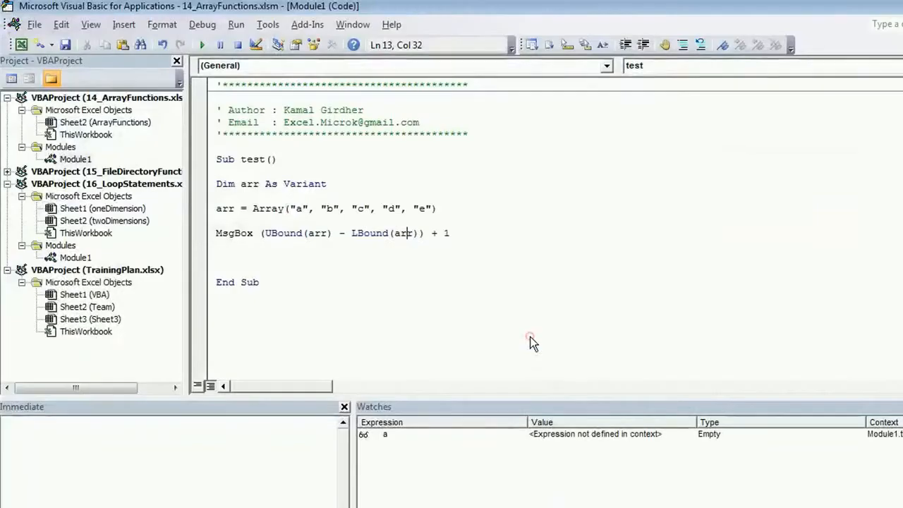
{"action": "left_click", "coordinate": [435, 209]}
{"action": "type", "text": ", \"f\""}
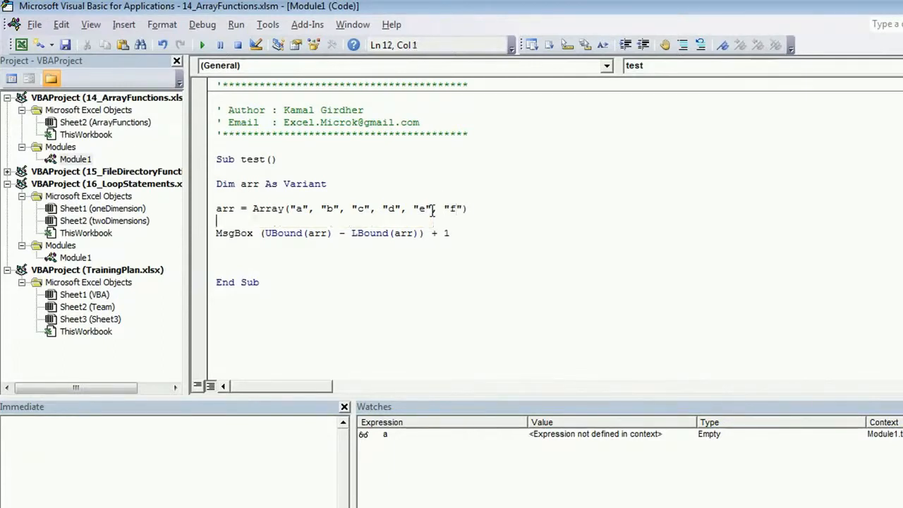
{"action": "mouse_move", "coordinate": [288, 141]}
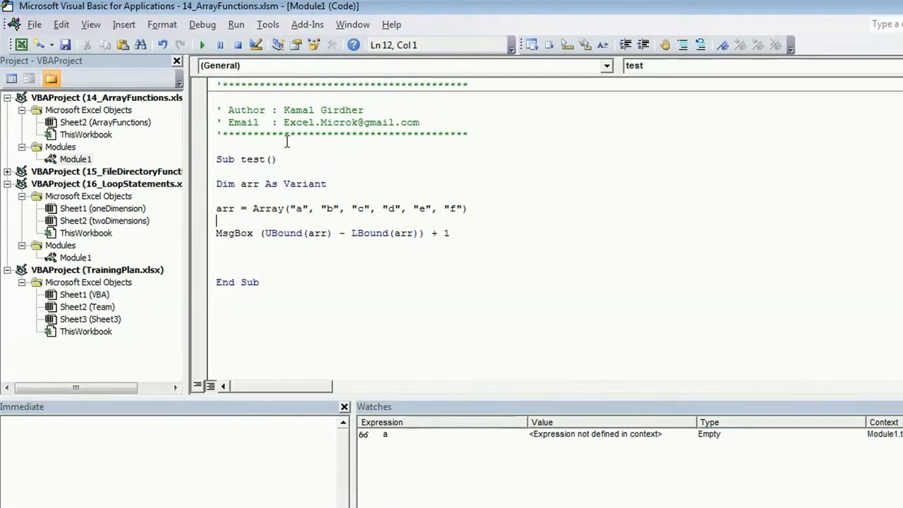
{"action": "mouse_move", "coordinate": [531, 337]}
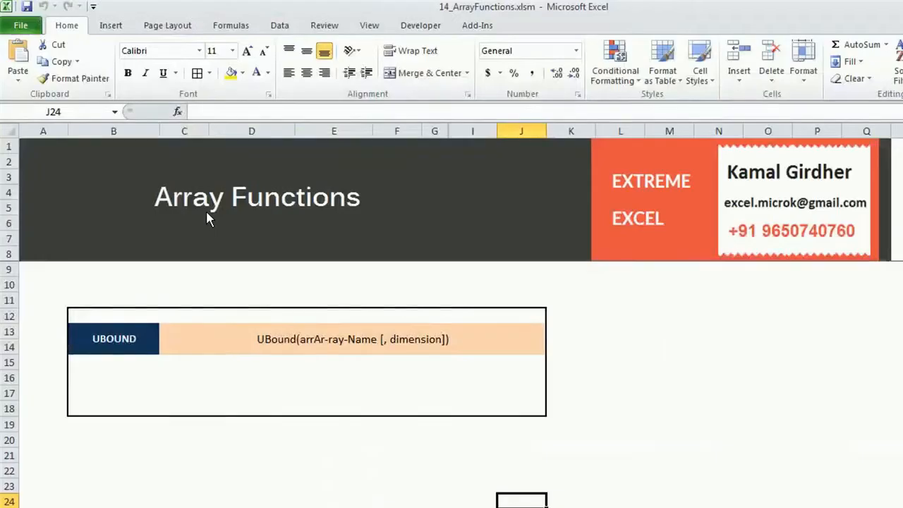
- Scroll the Array Functions sheet from the UBOUND syntax row down to the LBOUND row
{"action": "left_click", "coordinate": [113, 339]}
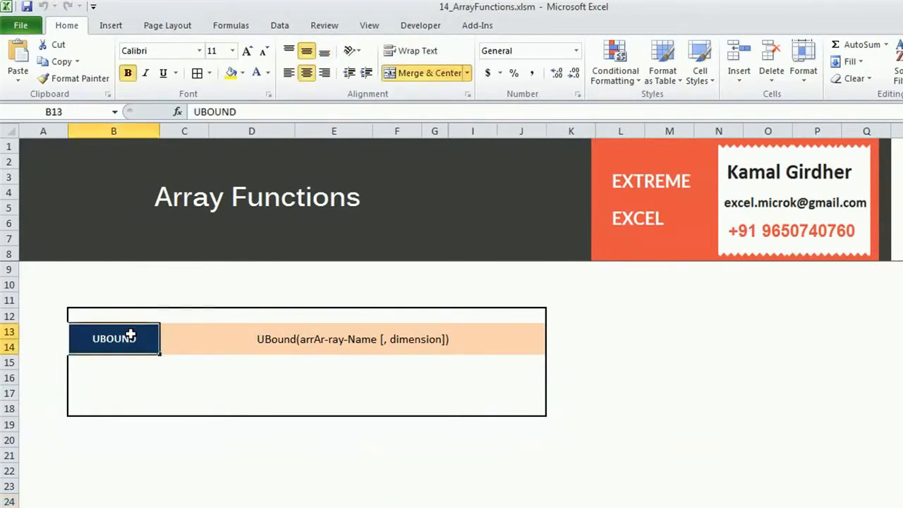
{"action": "mouse_move", "coordinate": [333, 354]}
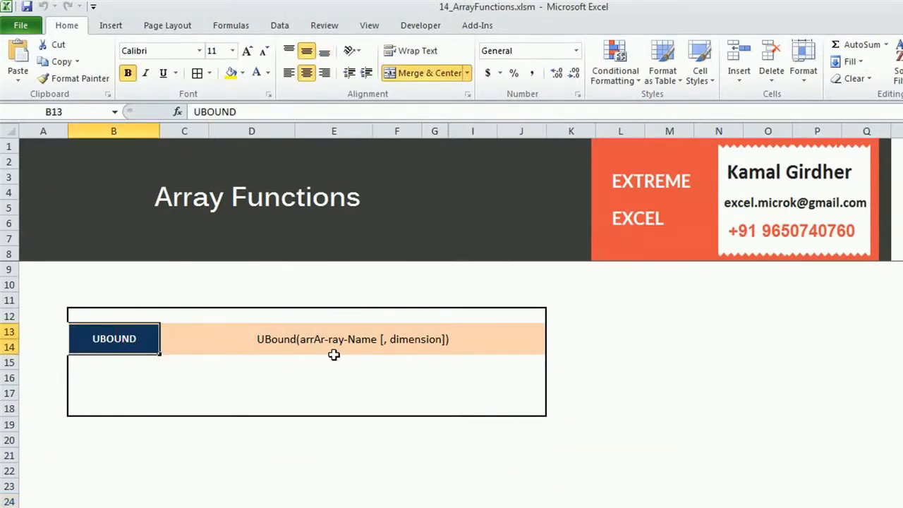
{"action": "mouse_move", "coordinate": [364, 348]}
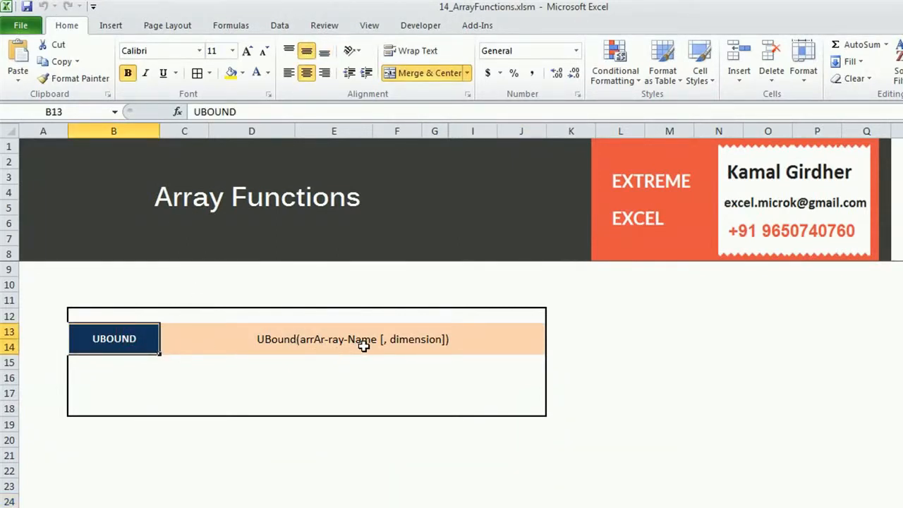
{"action": "mouse_move", "coordinate": [412, 347]}
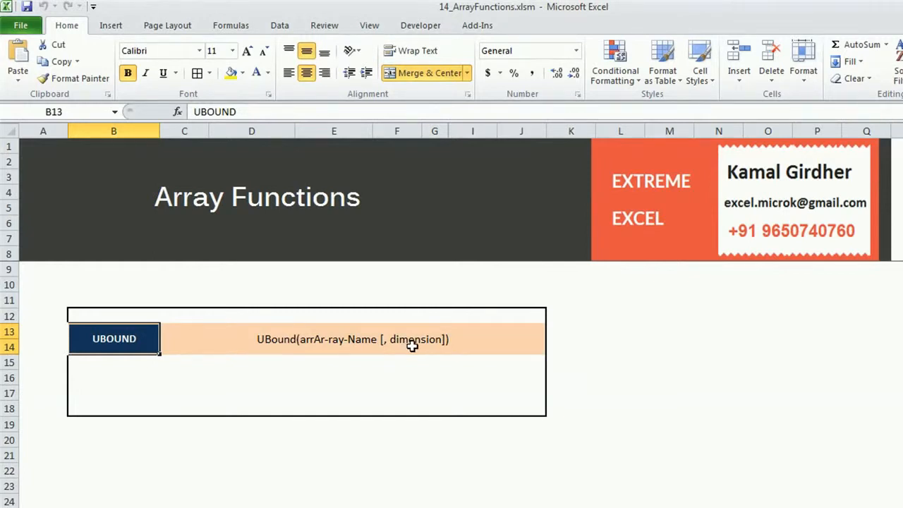
{"action": "mouse_move", "coordinate": [367, 355]}
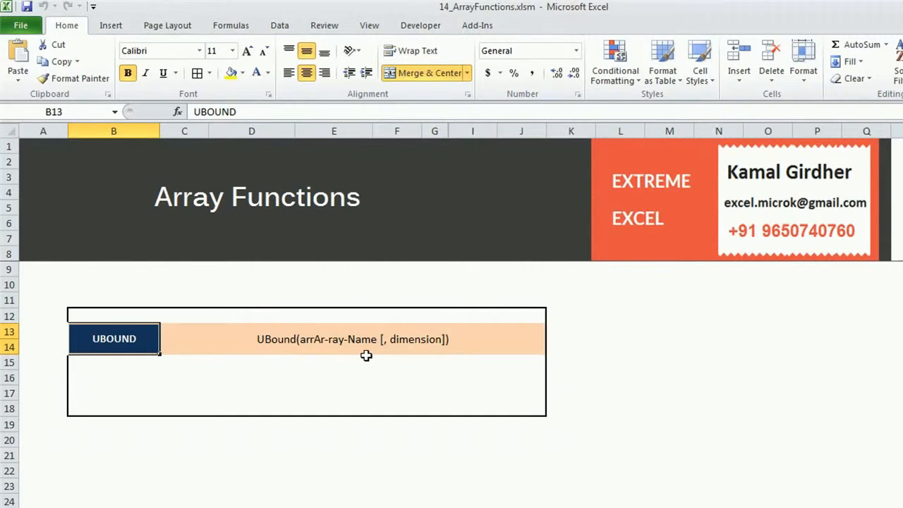
{"action": "mouse_move", "coordinate": [407, 340]}
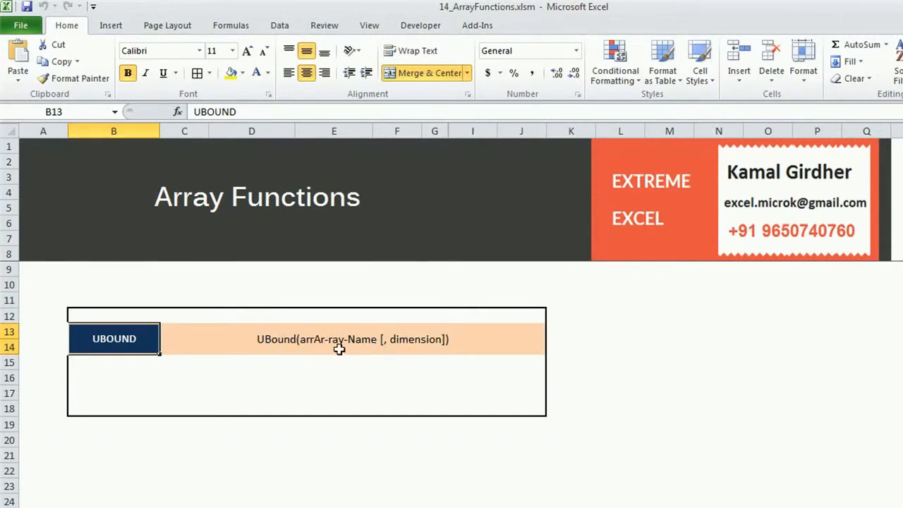
{"action": "mouse_move", "coordinate": [356, 347]}
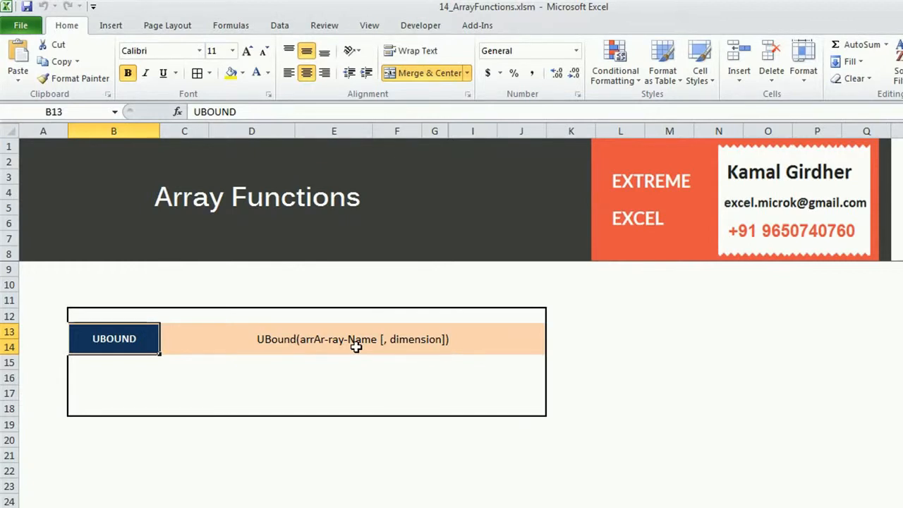
{"action": "mouse_move", "coordinate": [402, 339]}
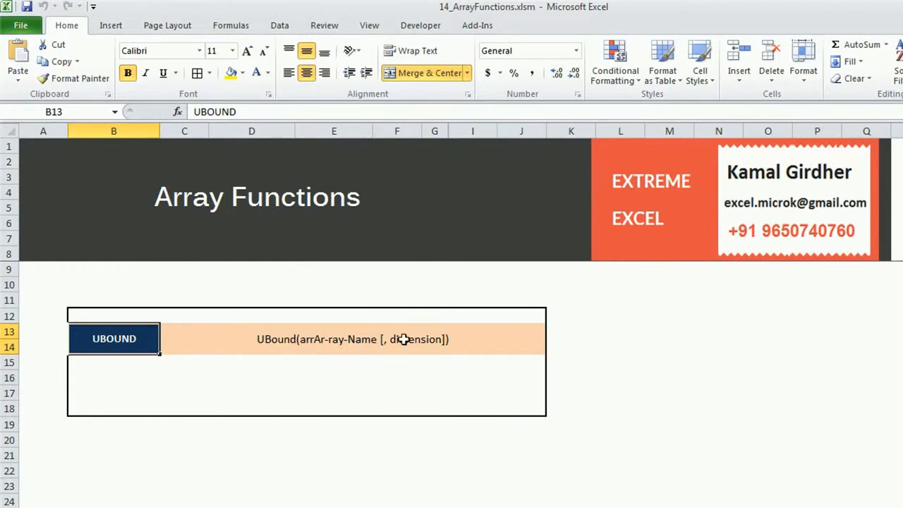
{"action": "mouse_move", "coordinate": [311, 340]}
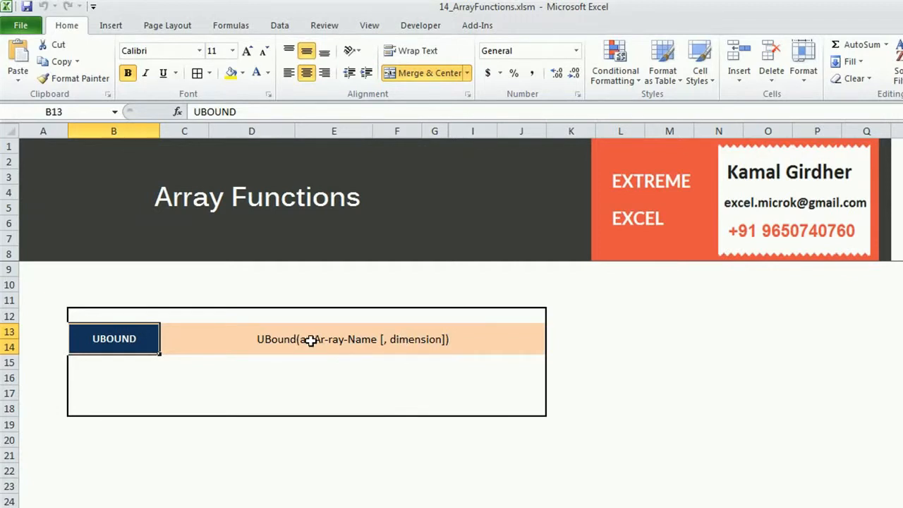
{"action": "mouse_move", "coordinate": [285, 345]}
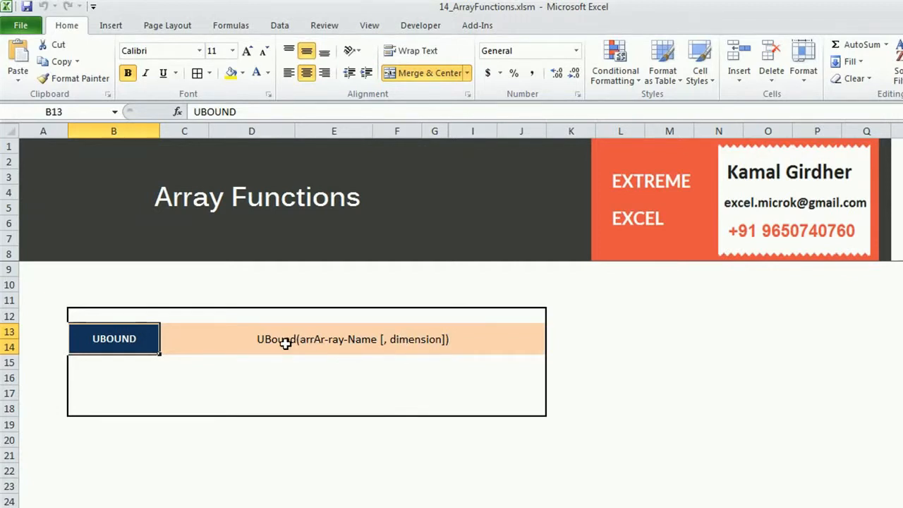
{"action": "mouse_move", "coordinate": [257, 343]}
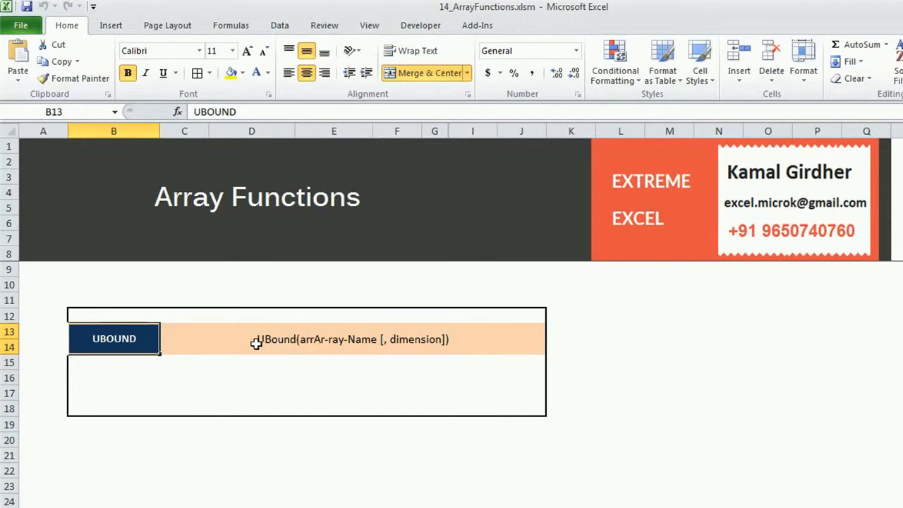
{"action": "scroll", "scroll_direction": "down", "scroll_amount": 3}
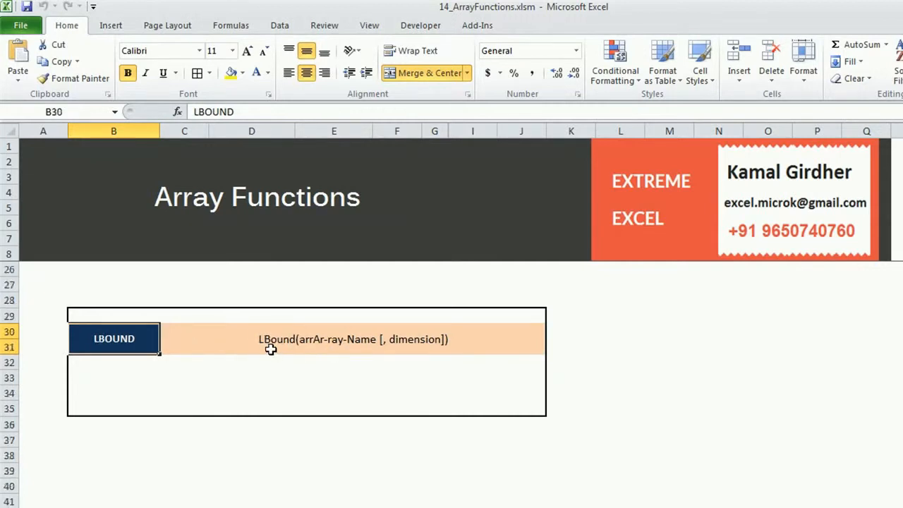
{"action": "mouse_move", "coordinate": [158, 348]}
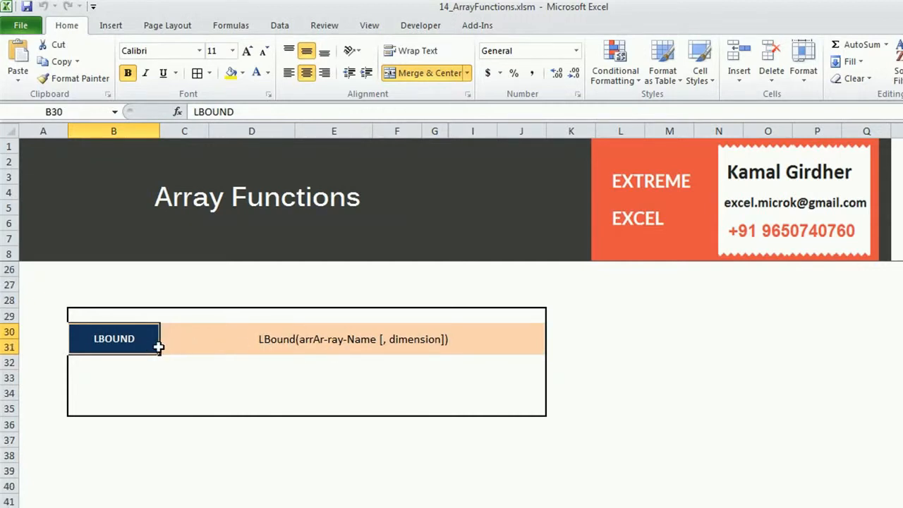
{"action": "mouse_move", "coordinate": [281, 346]}
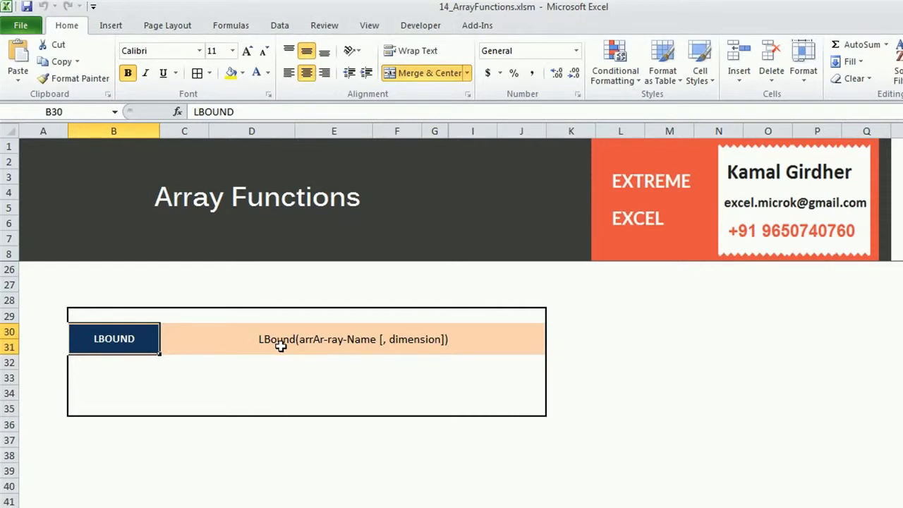
{"action": "scroll", "scroll_direction": "down", "scroll_amount": 3}
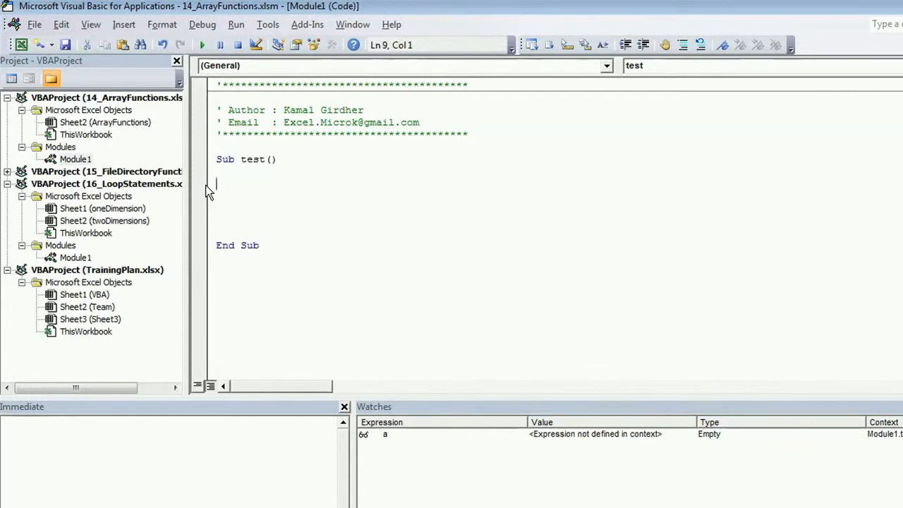
- Declare Dim a As String and assign "Hello world! welcome to Extreme Excel tutorials!"
{"action": "type", "text": "Dim a As String"}
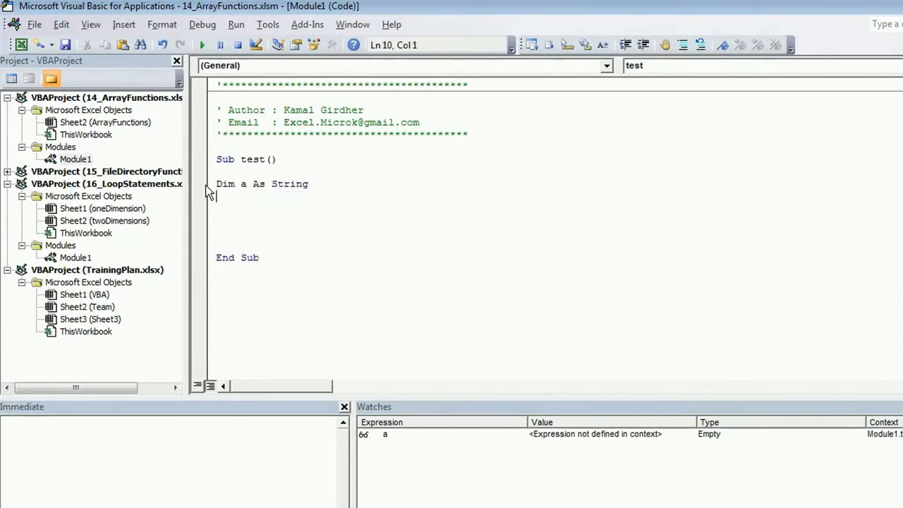
{"action": "type", "text": "a = \""}
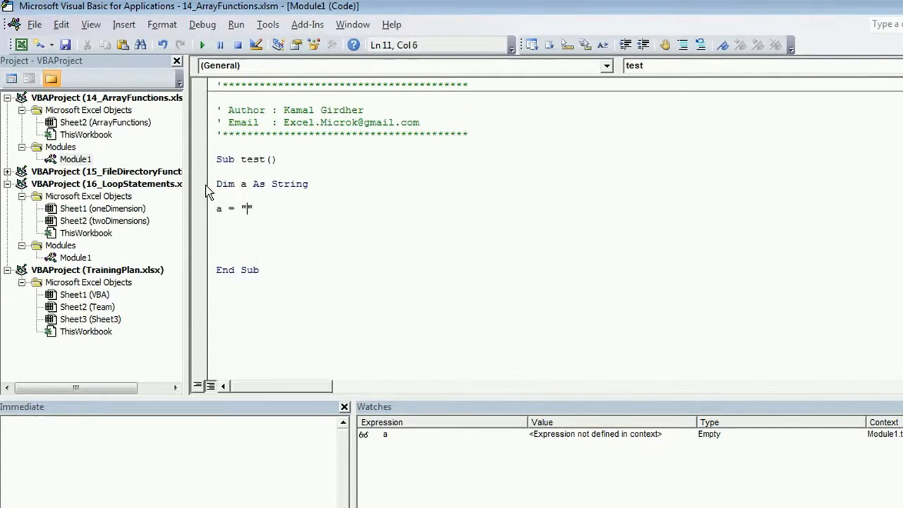
{"action": "type", "text": "Hello wor"}
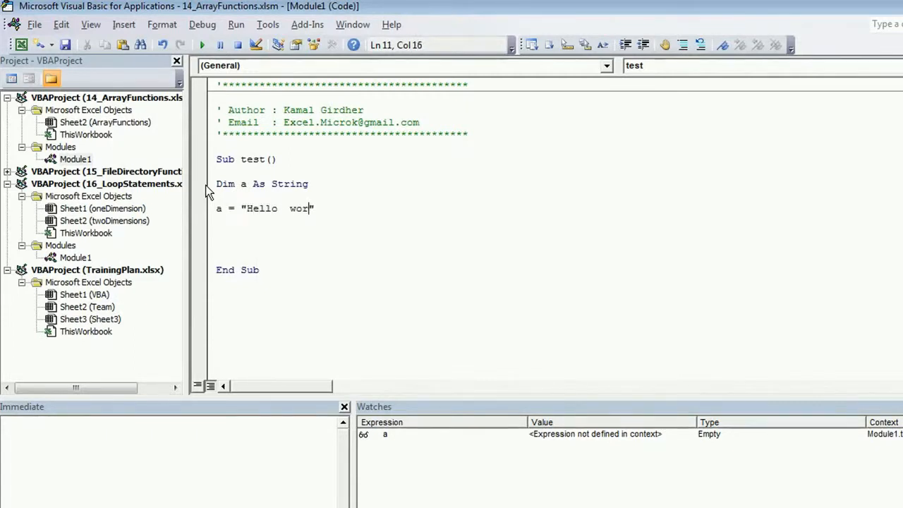
{"action": "type", "text": "ld! welc"}
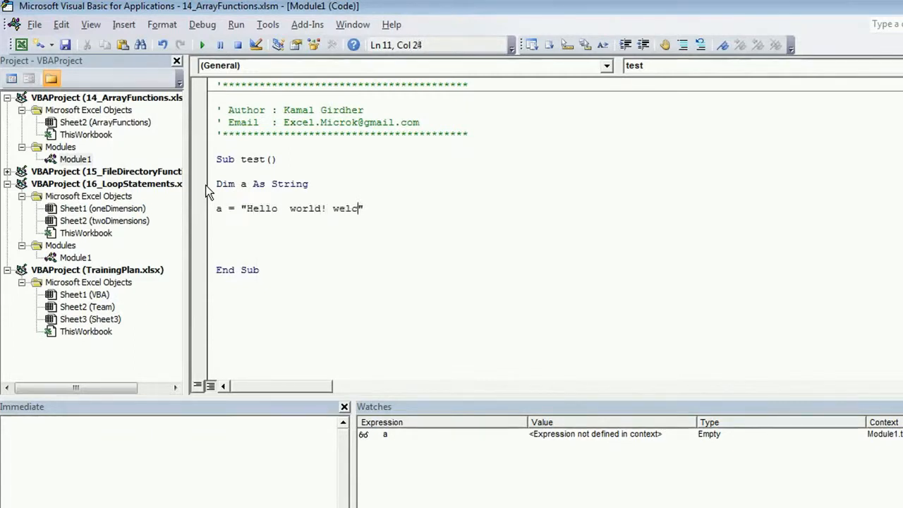
{"action": "type", "text": "ome to Ex"}
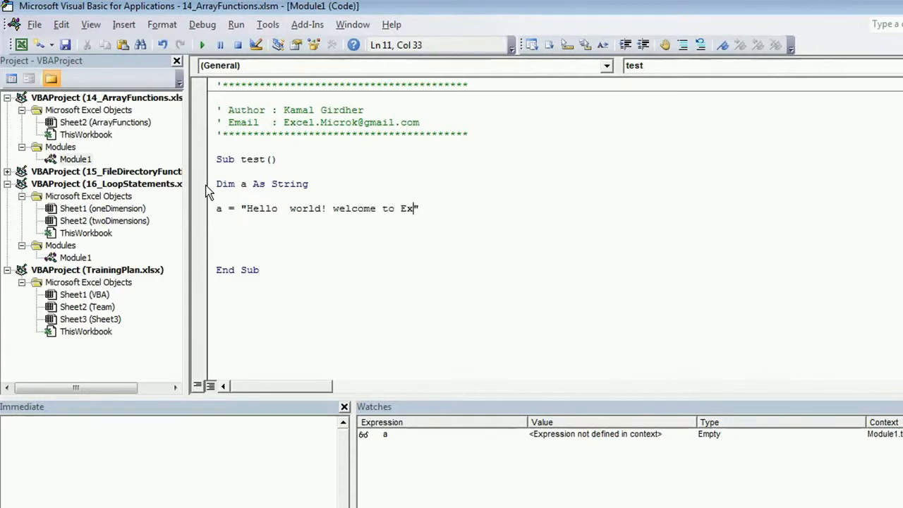
{"action": "type", "text": "treme Excel"}
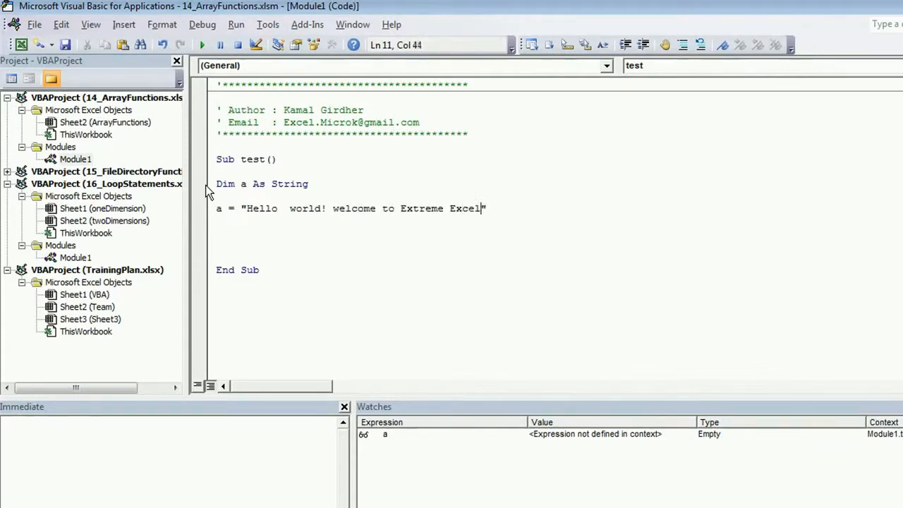
{"action": "type", "text": "tutorir"}
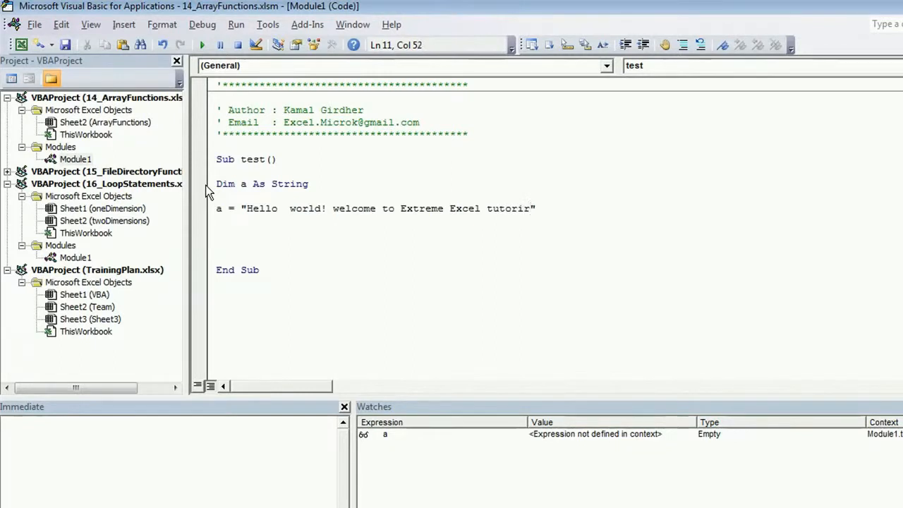
{"action": "type", "text": "als"}
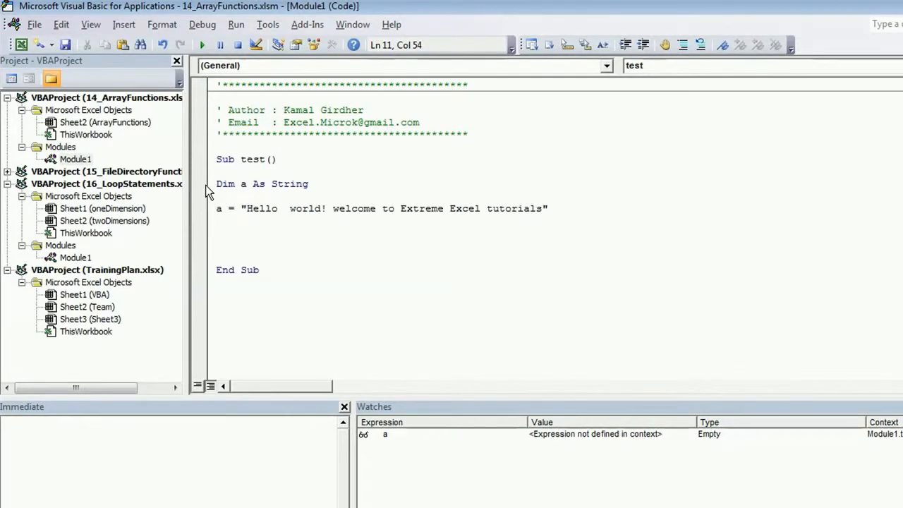
{"action": "type", "text": "!"}
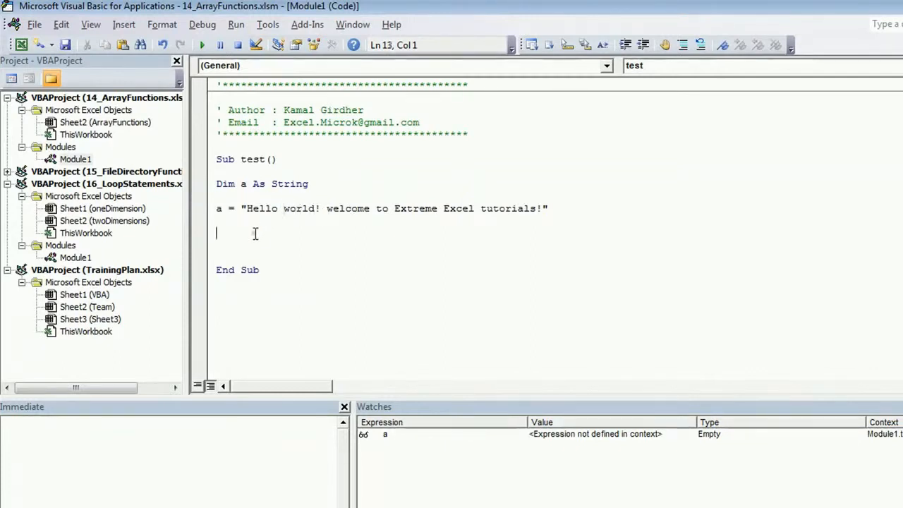
{"action": "mouse_move", "coordinate": [494, 219]}
{"action": "type", "text": "Split("}
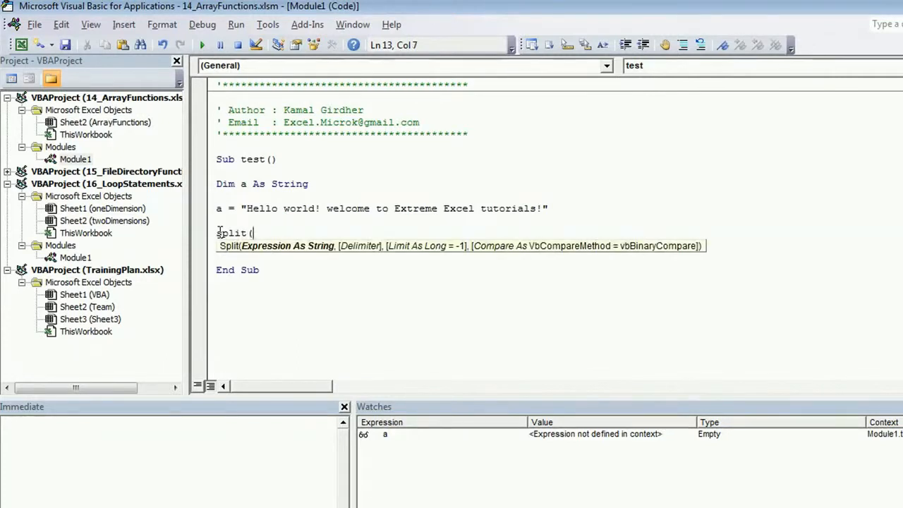
- Write b = Split(a, " ") below the assignment, dropping the unused limit argument
{"action": "type", "text": "a"}
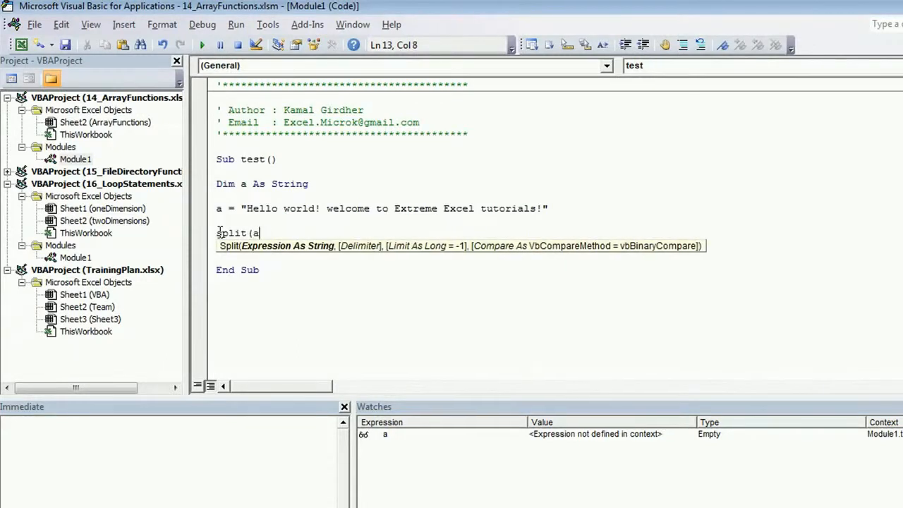
{"action": "type", "text": ","}
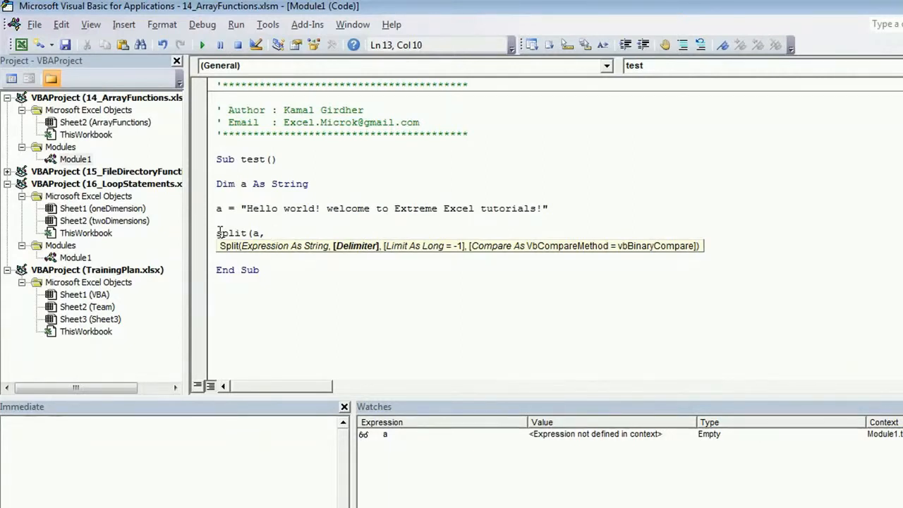
{"action": "type", "text": "\" \""}
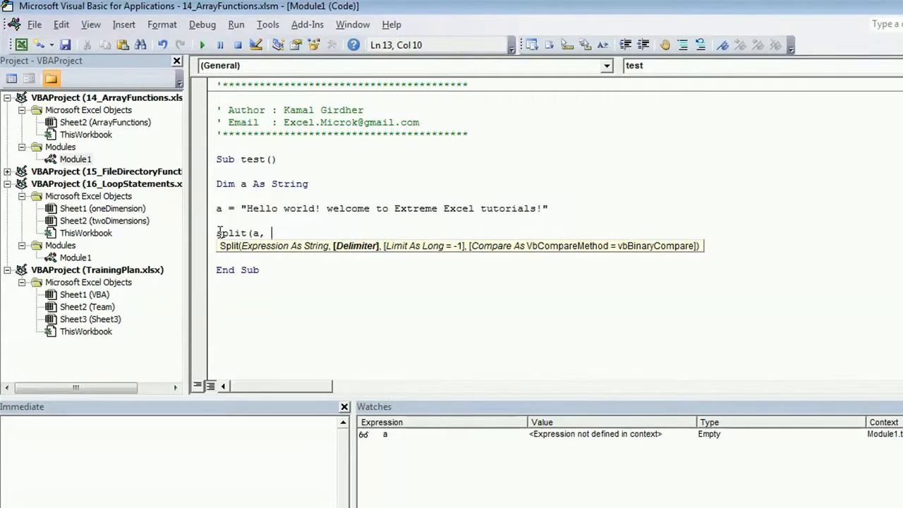
{"action": "type", "text": "\" \""}
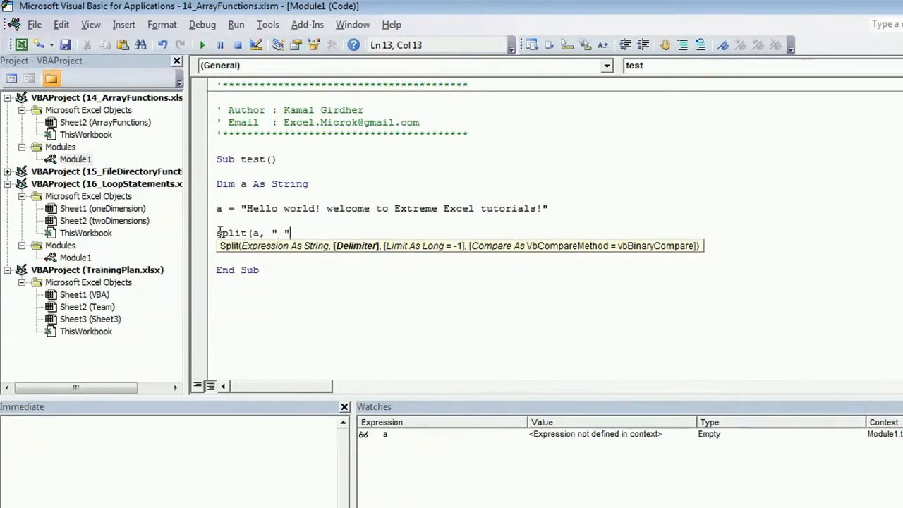
{"action": "type", "text": ","}
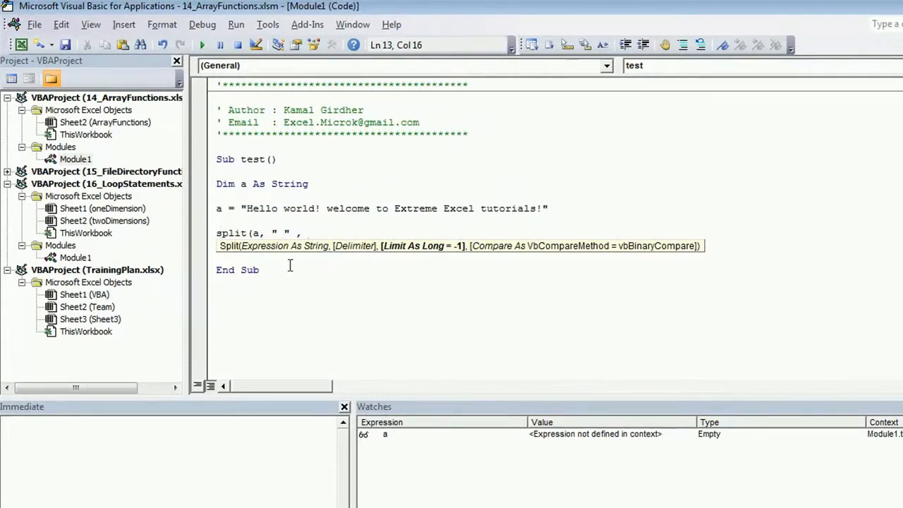
{"action": "mouse_move", "coordinate": [392, 260]}
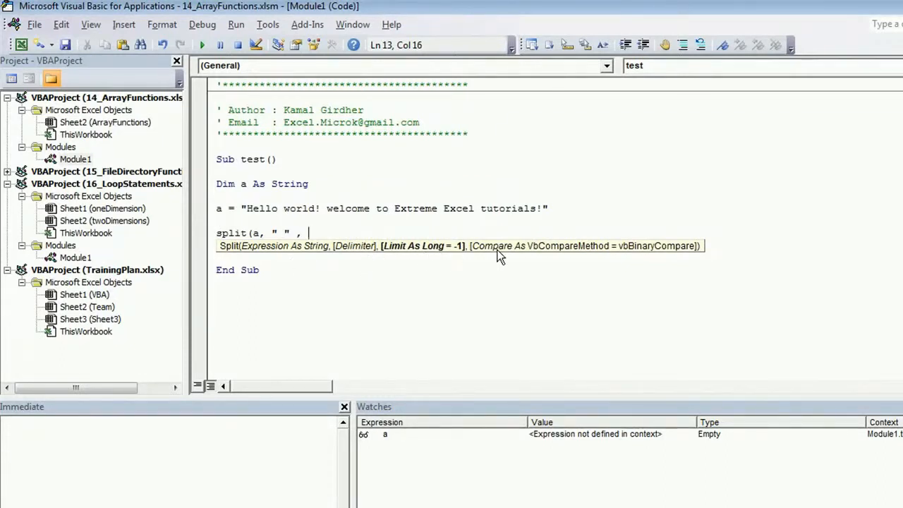
{"action": "mouse_move", "coordinate": [467, 260]}
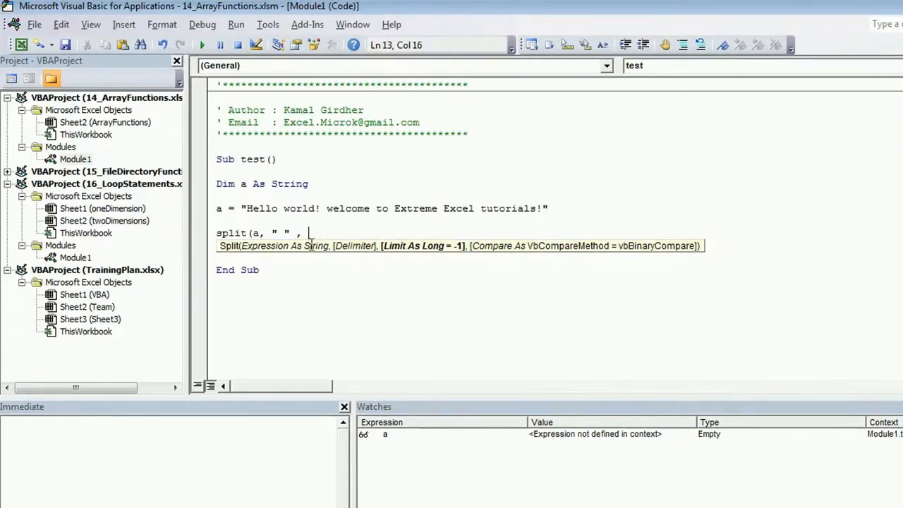
{"action": "key", "text": "backspace"}
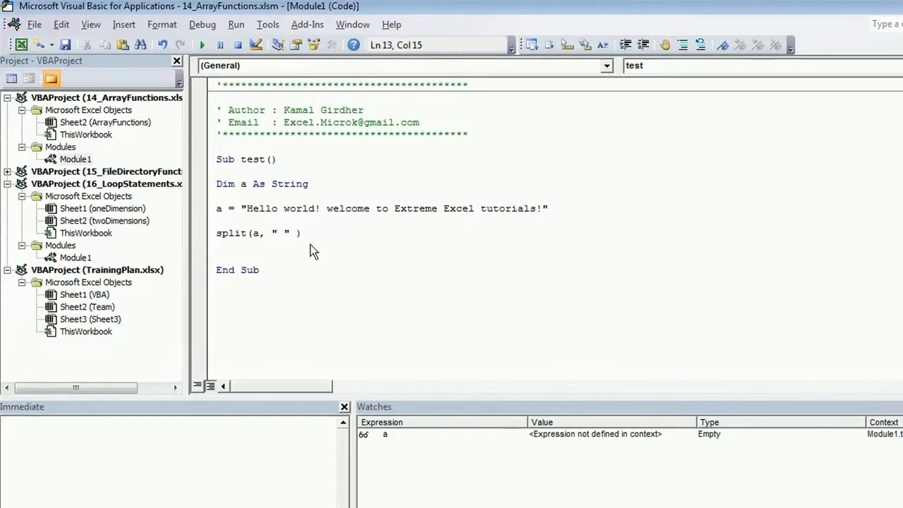
{"action": "left_click", "coordinate": [218, 233]}
{"action": "type", "text": "b = "}
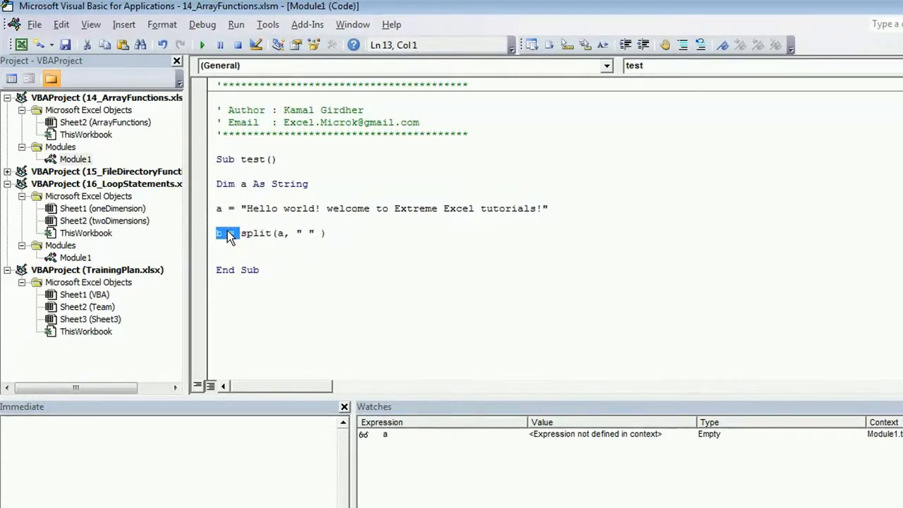
{"action": "mouse_move", "coordinate": [262, 238]}
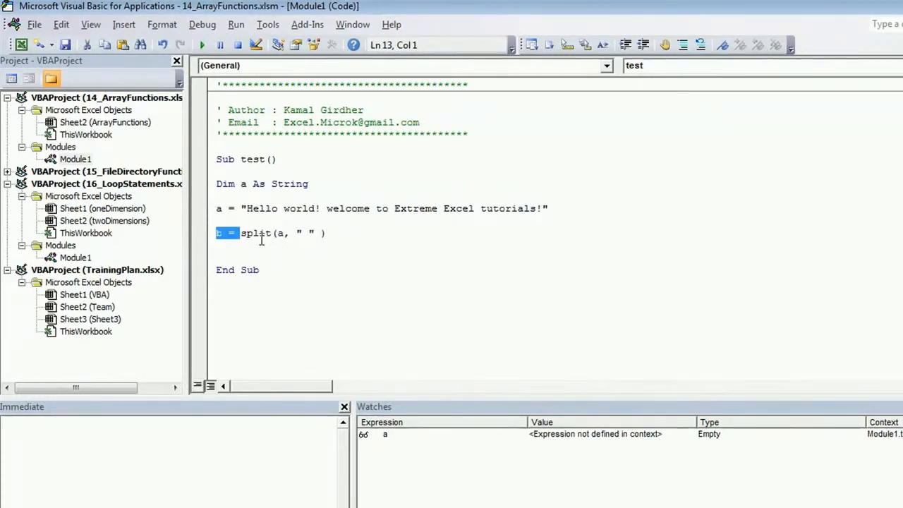
{"action": "mouse_move", "coordinate": [393, 223]}
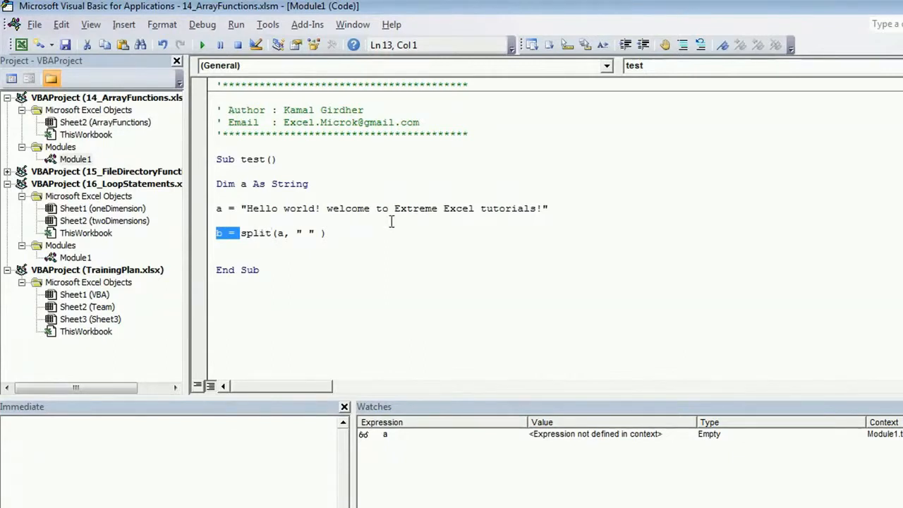
{"action": "mouse_move", "coordinate": [503, 209]}
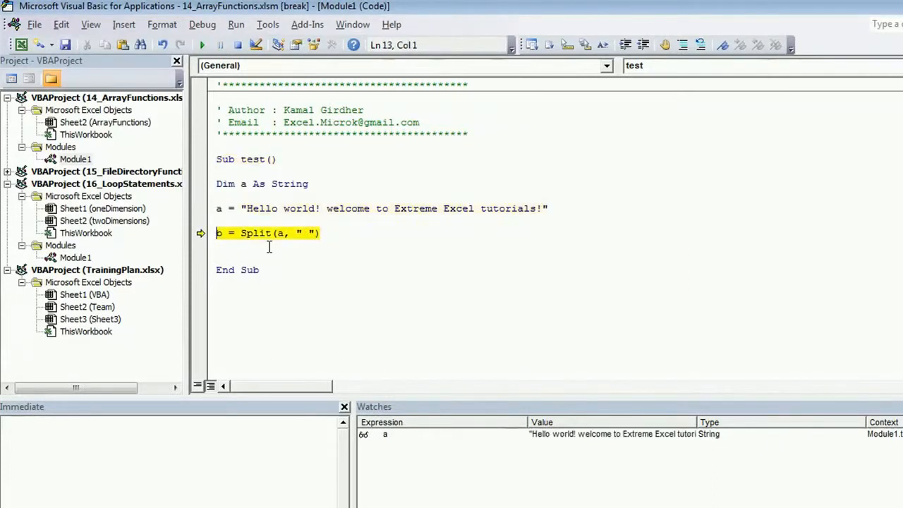
{"action": "mouse_move", "coordinate": [230, 248]}
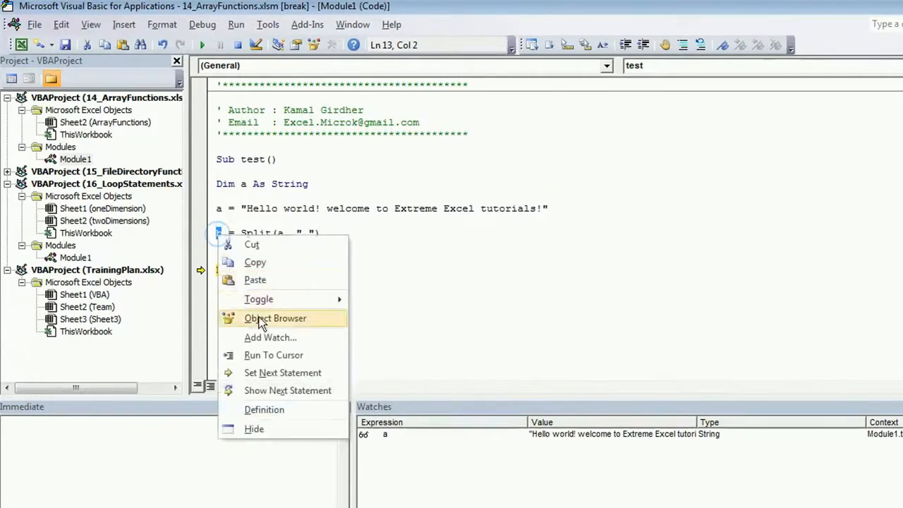
- Add a watch on b and expand it to see the seven words from Hello to tutorials!
{"action": "left_click", "coordinate": [271, 337]}
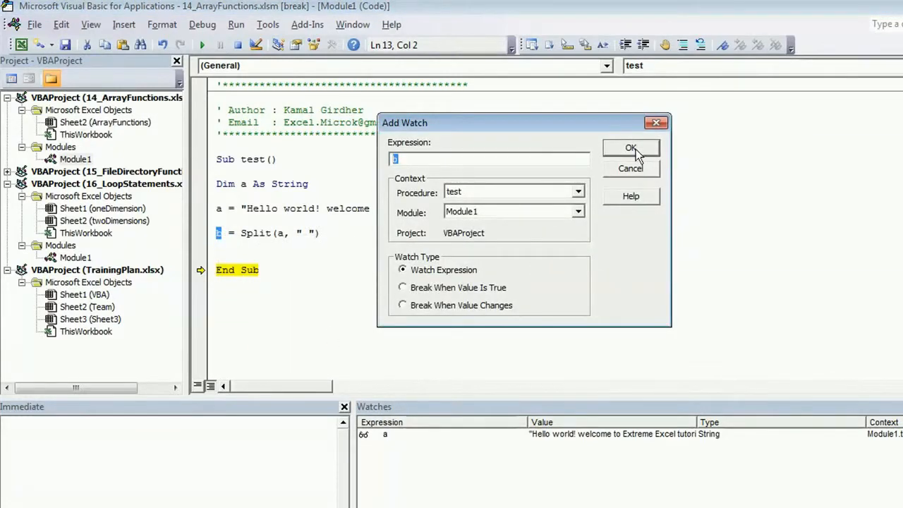
{"action": "left_click", "coordinate": [630, 148]}
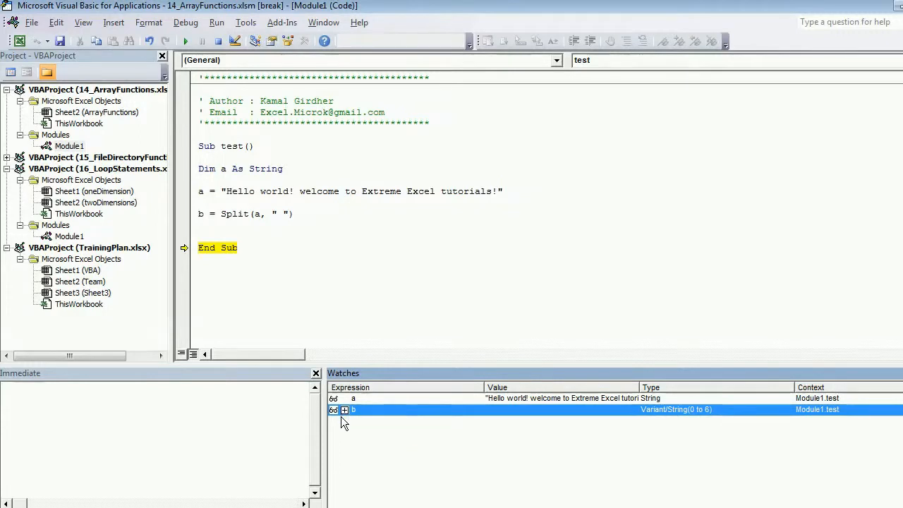
{"action": "mouse_move", "coordinate": [657, 421]}
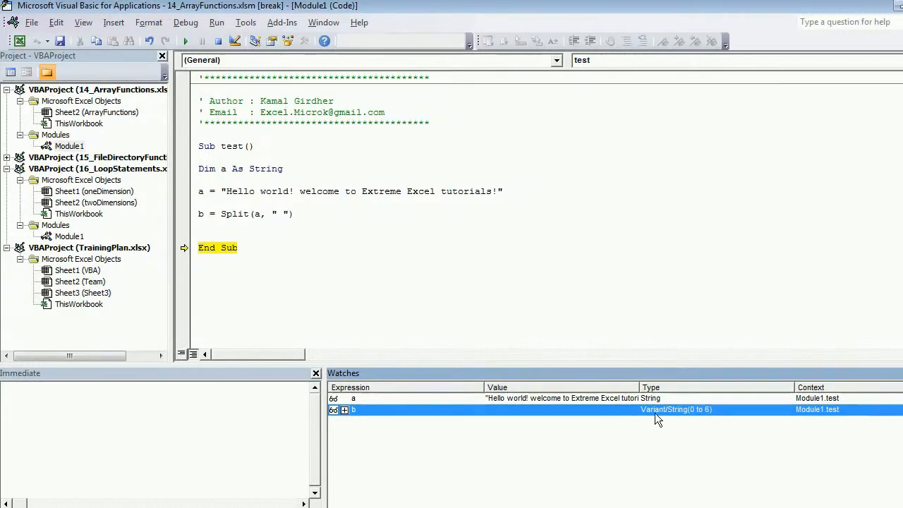
{"action": "mouse_move", "coordinate": [683, 421]}
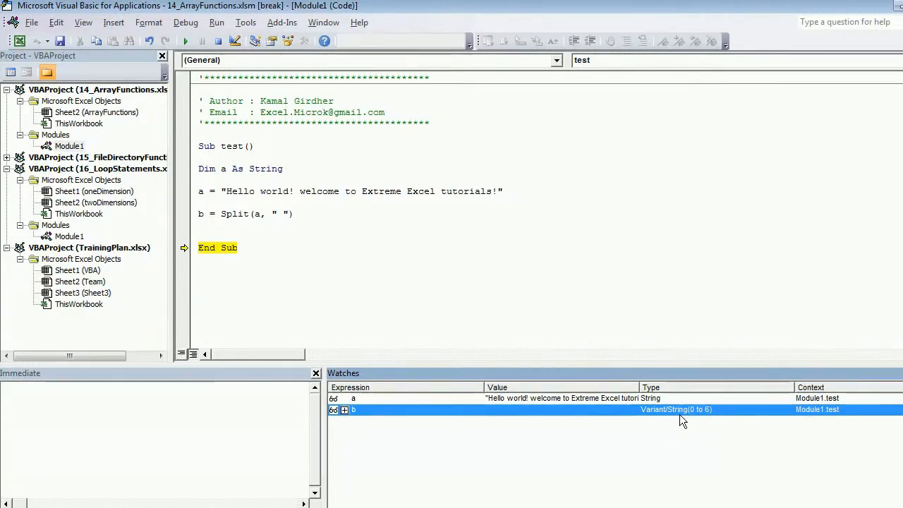
{"action": "mouse_move", "coordinate": [701, 421]}
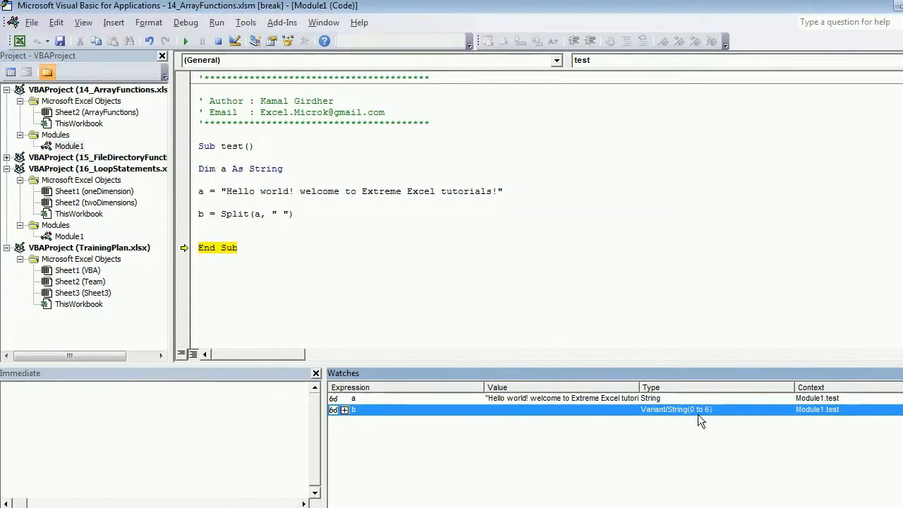
{"action": "mouse_move", "coordinate": [706, 421]}
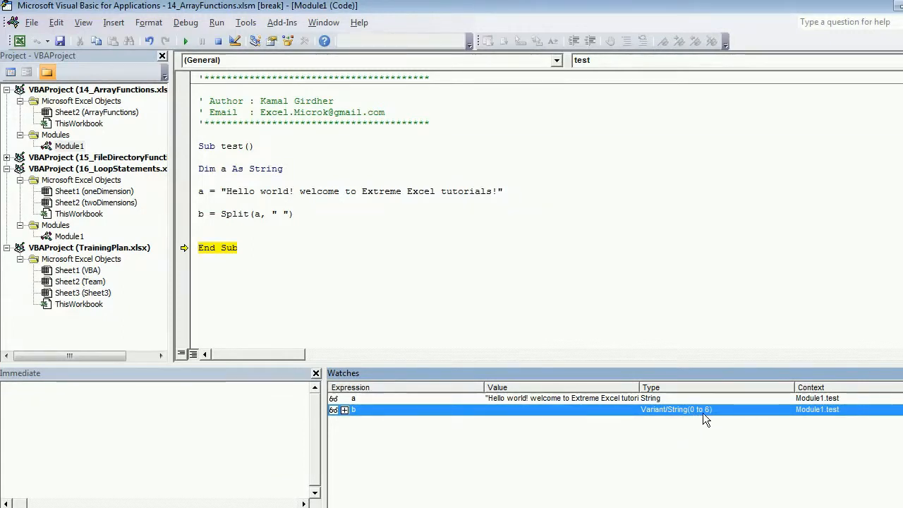
{"action": "mouse_move", "coordinate": [469, 435]}
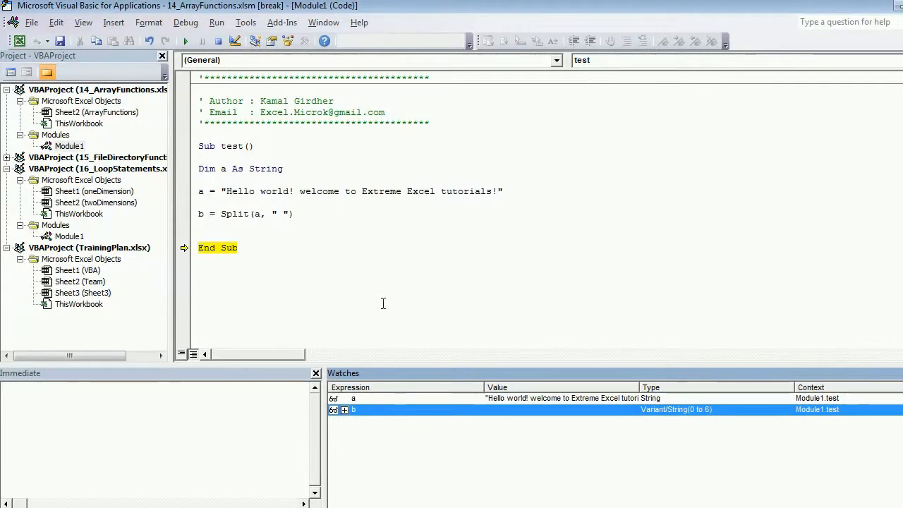
{"action": "left_click", "coordinate": [344, 410]}
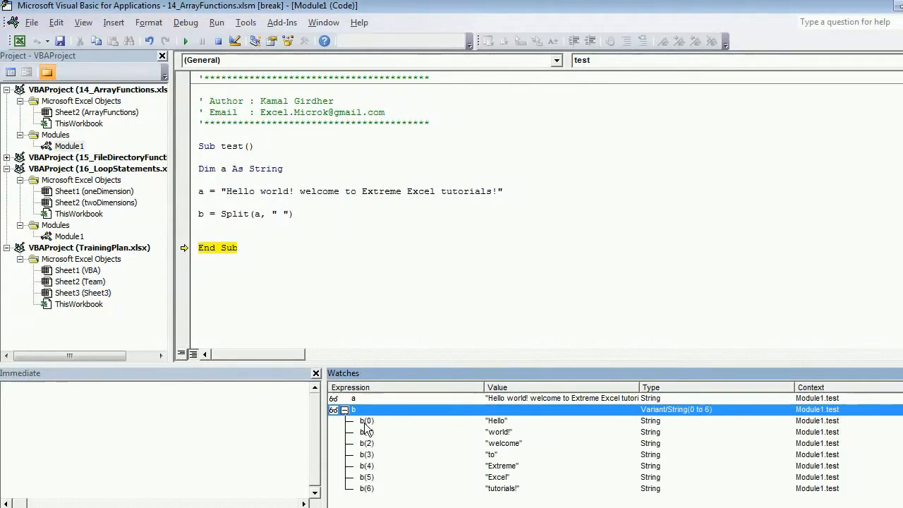
{"action": "left_click", "coordinate": [367, 420]}
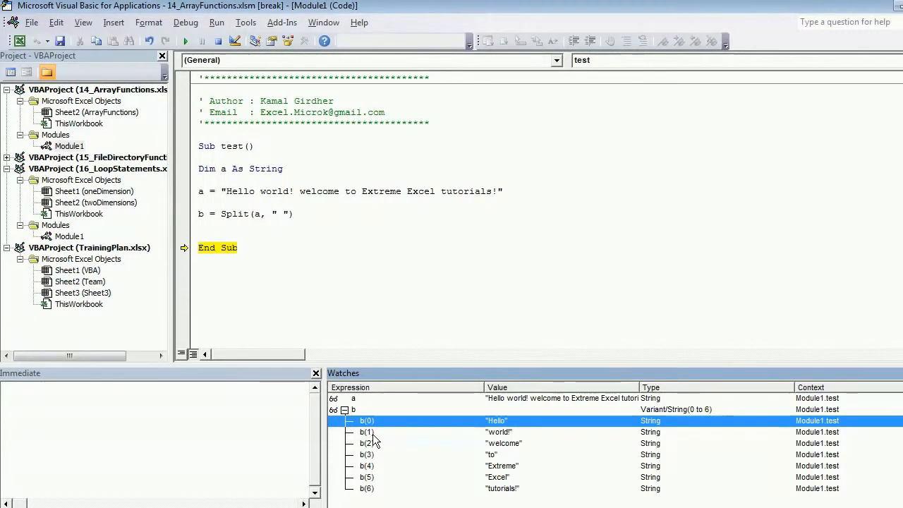
{"action": "left_click", "coordinate": [367, 432]}
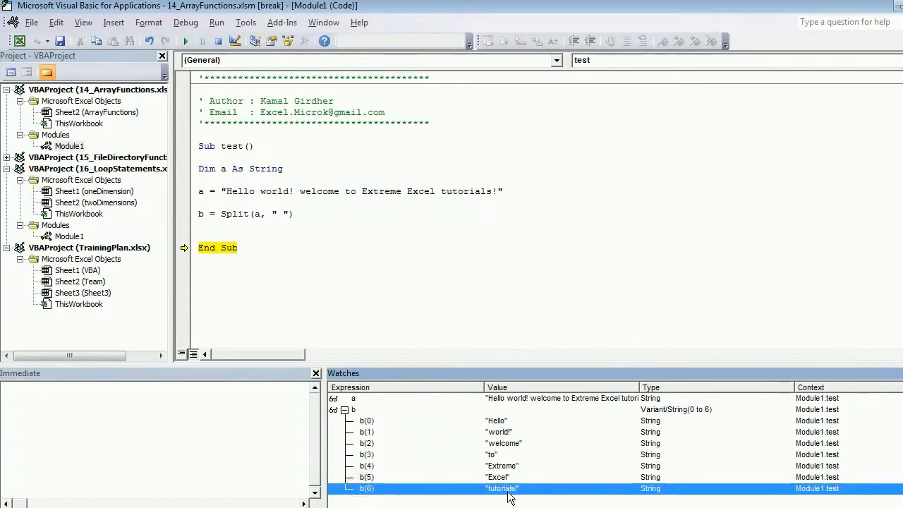
{"action": "mouse_move", "coordinate": [505, 431]}
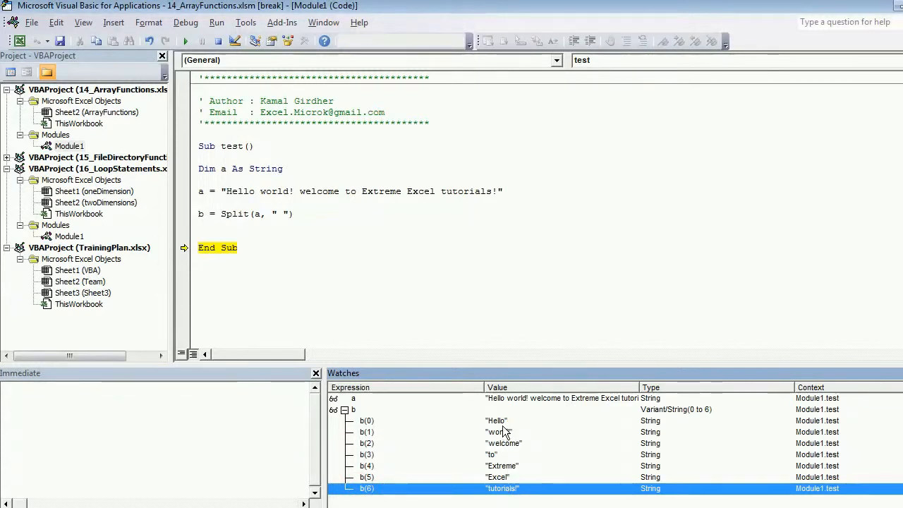
{"action": "mouse_move", "coordinate": [463, 474]}
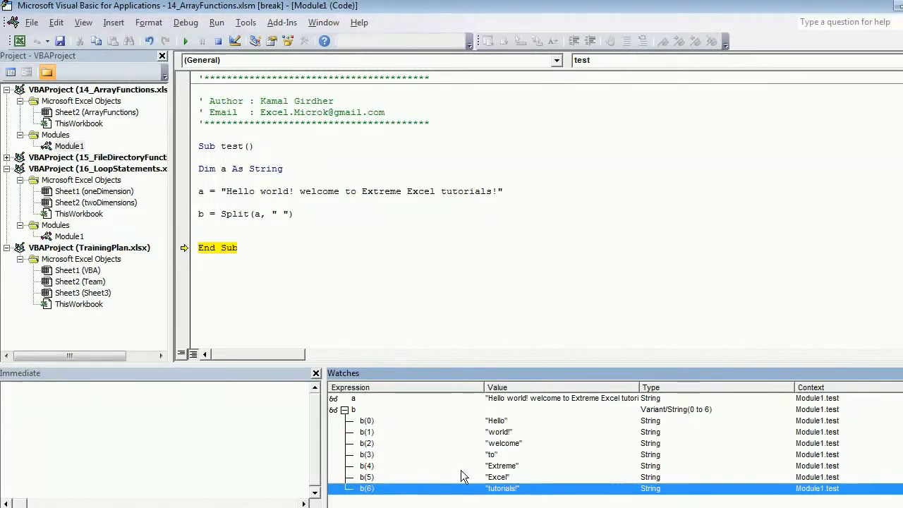
{"action": "mouse_move", "coordinate": [488, 420]}
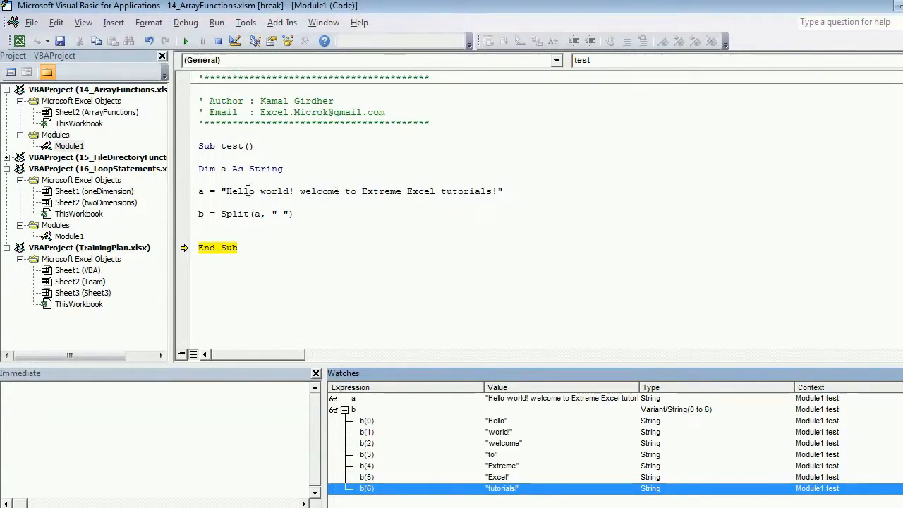
{"action": "mouse_move", "coordinate": [283, 184]}
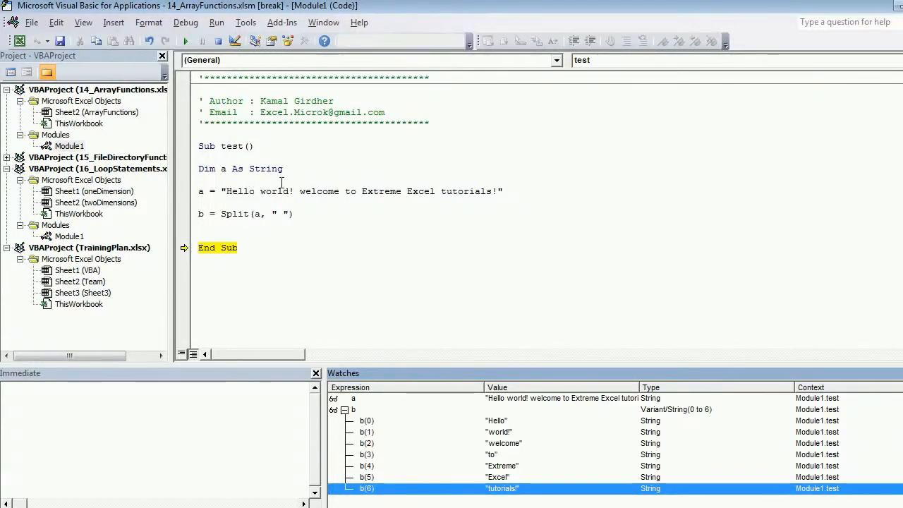
{"action": "mouse_move", "coordinate": [411, 226]}
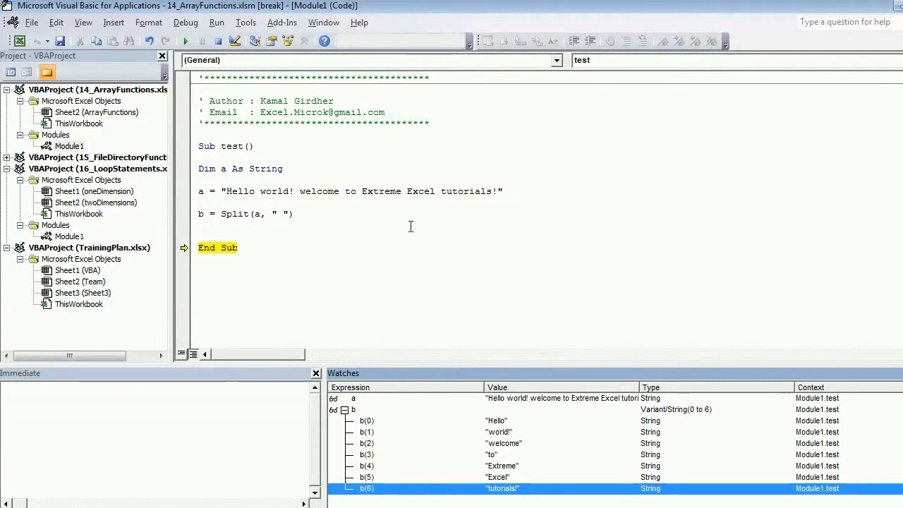
- Add limit 2 to Split, step through test and expand b showing Hello and the rest
{"action": "left_click", "coordinate": [288, 217]}
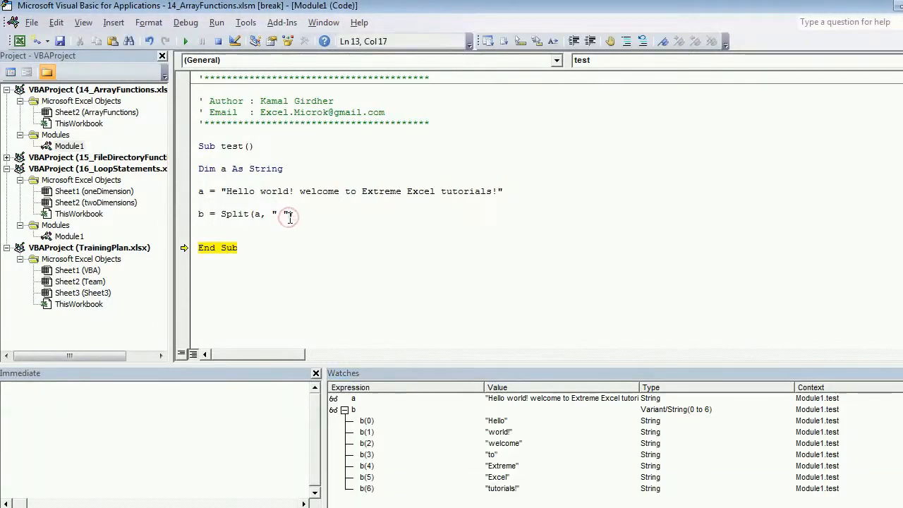
{"action": "type", "text": ","}
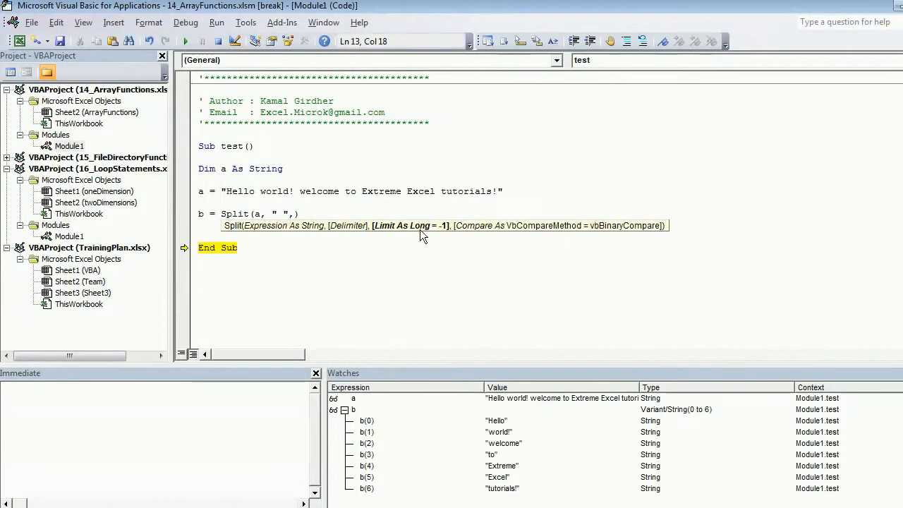
{"action": "type", "text": "2"}
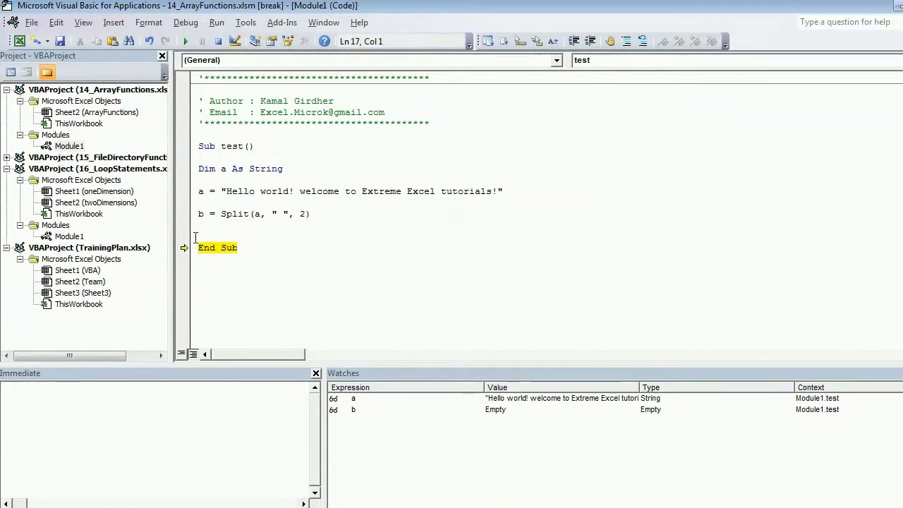
{"action": "key", "text": "F8"}
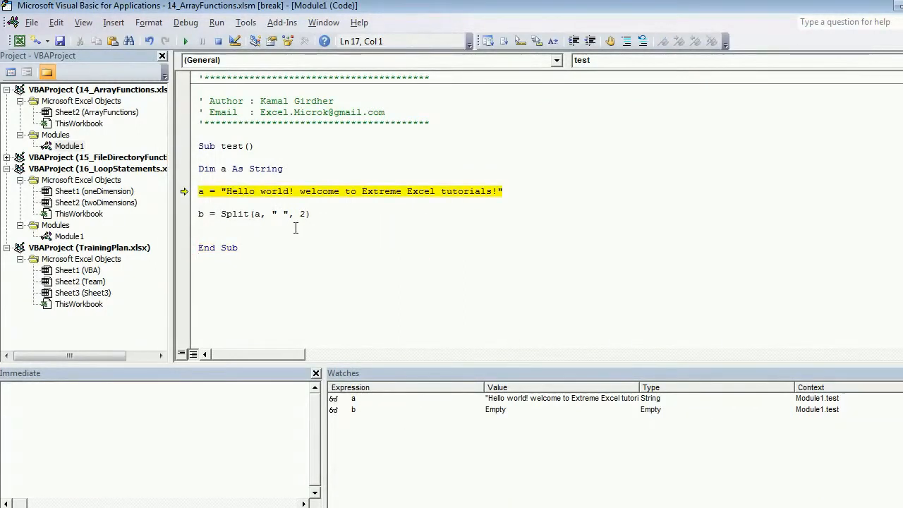
{"action": "key", "text": "F8"}
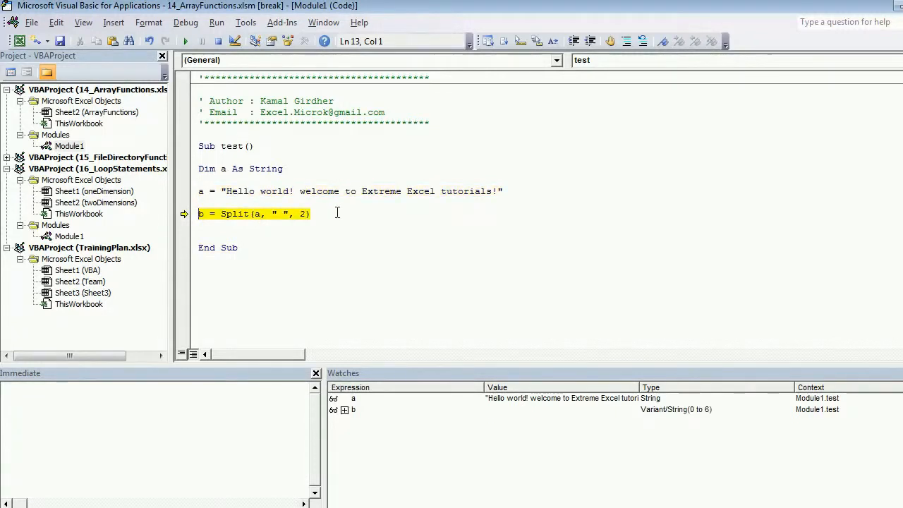
{"action": "key", "text": "F8"}
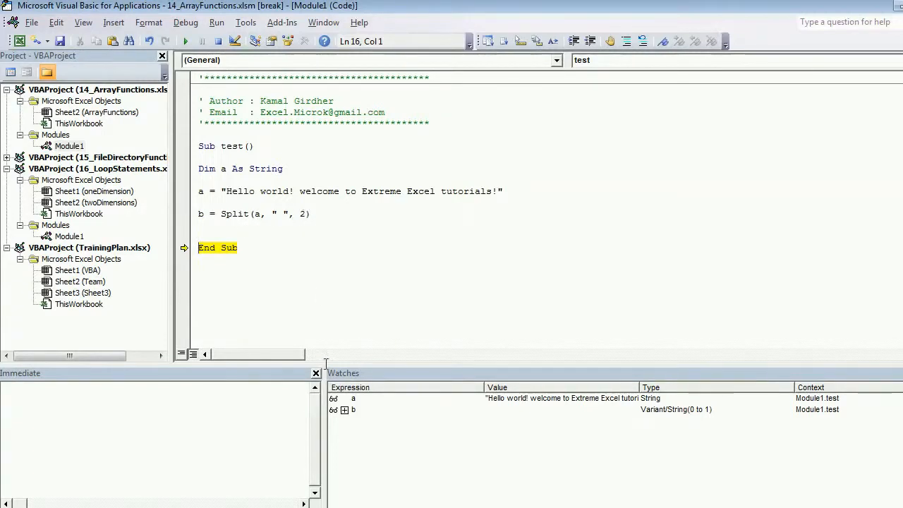
{"action": "left_click", "coordinate": [345, 409]}
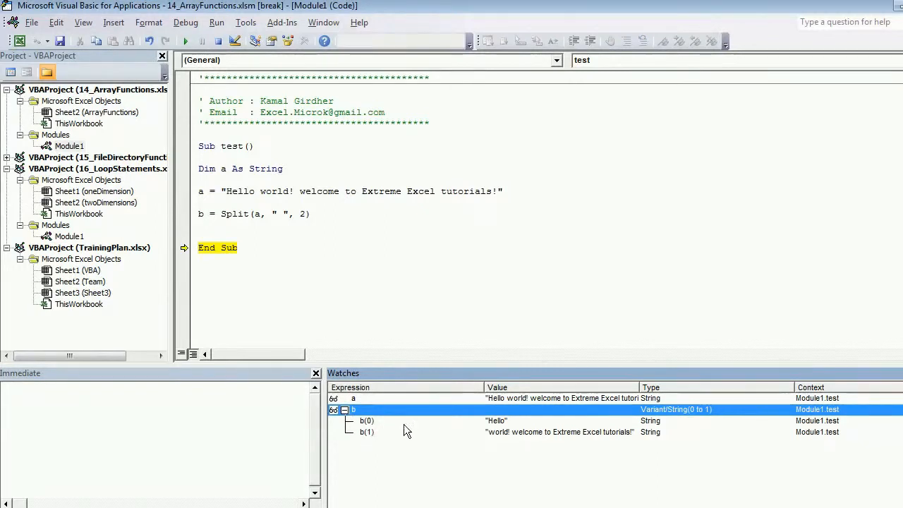
{"action": "mouse_move", "coordinate": [378, 430]}
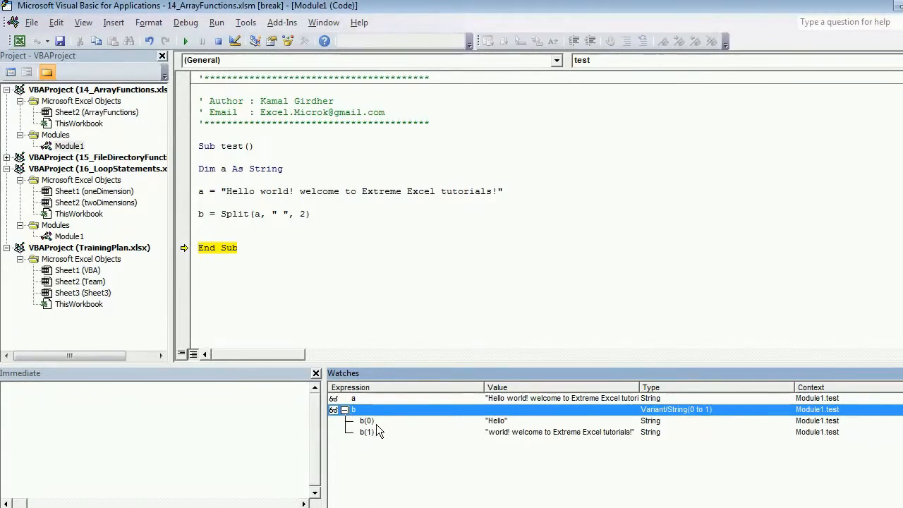
{"action": "mouse_move", "coordinate": [485, 446]}
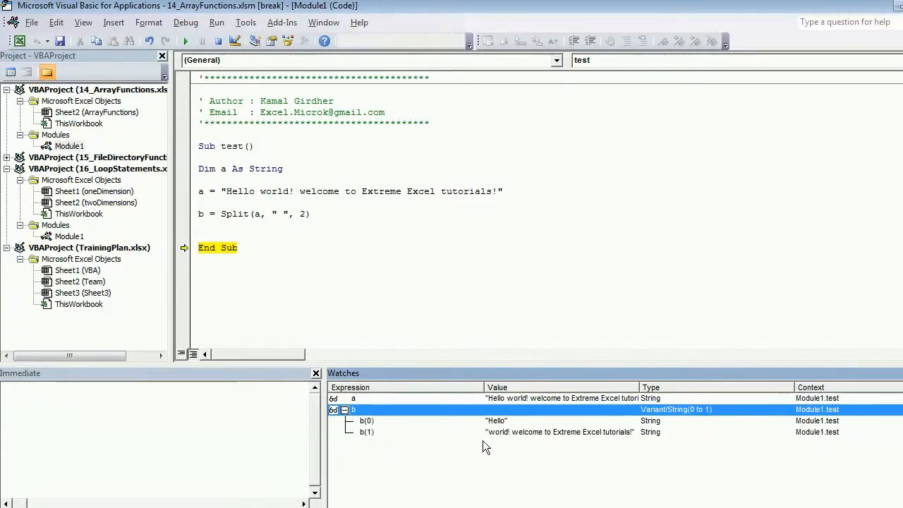
{"action": "mouse_move", "coordinate": [308, 220]}
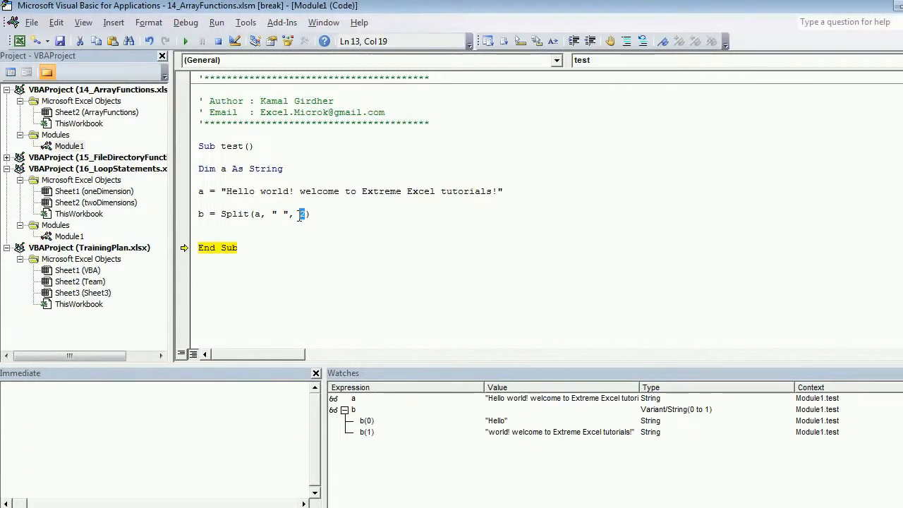
{"action": "mouse_move", "coordinate": [392, 208]}
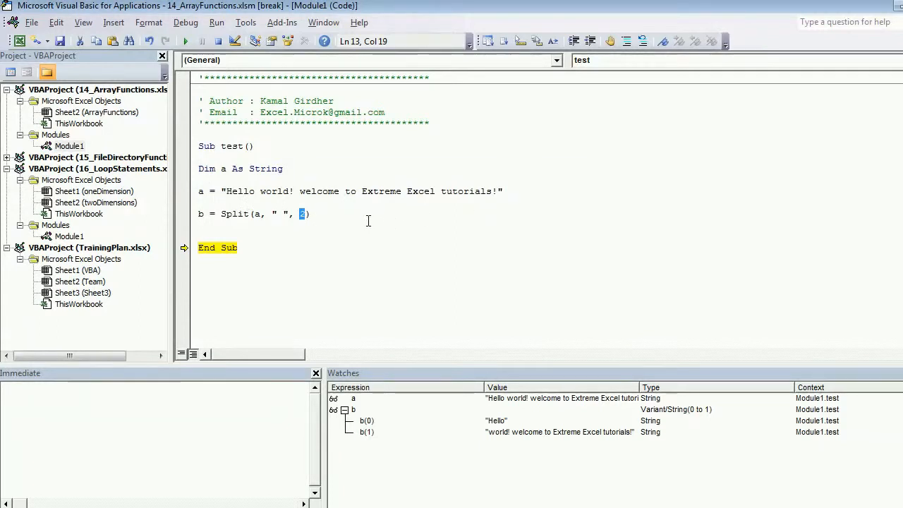
{"action": "mouse_move", "coordinate": [252, 196]}
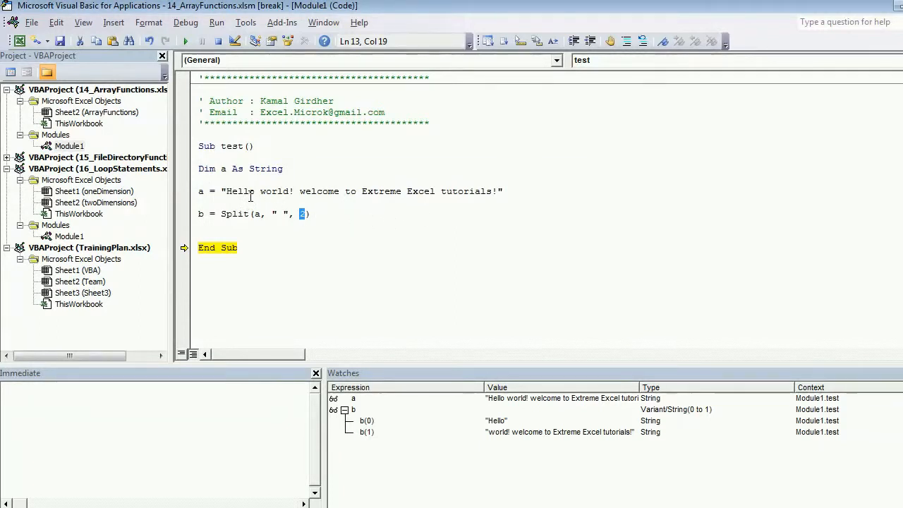
{"action": "mouse_move", "coordinate": [553, 195]}
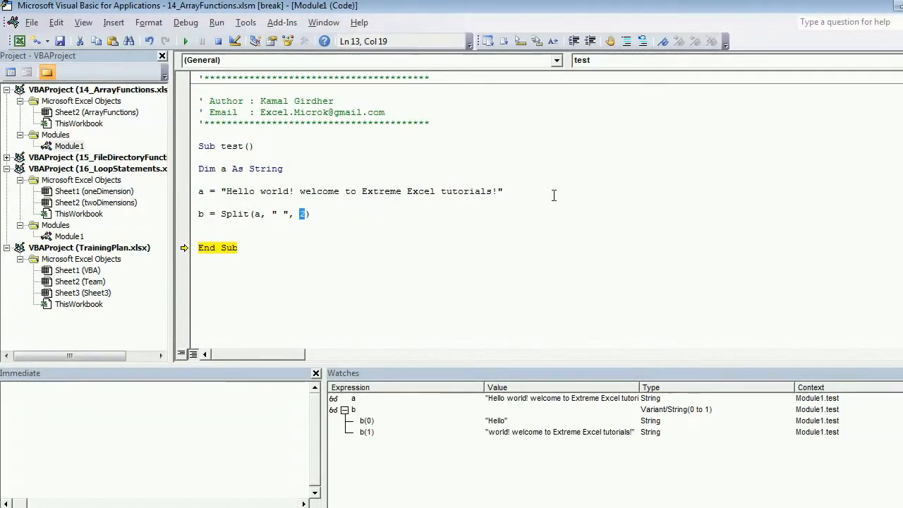
{"action": "mouse_move", "coordinate": [525, 206]}
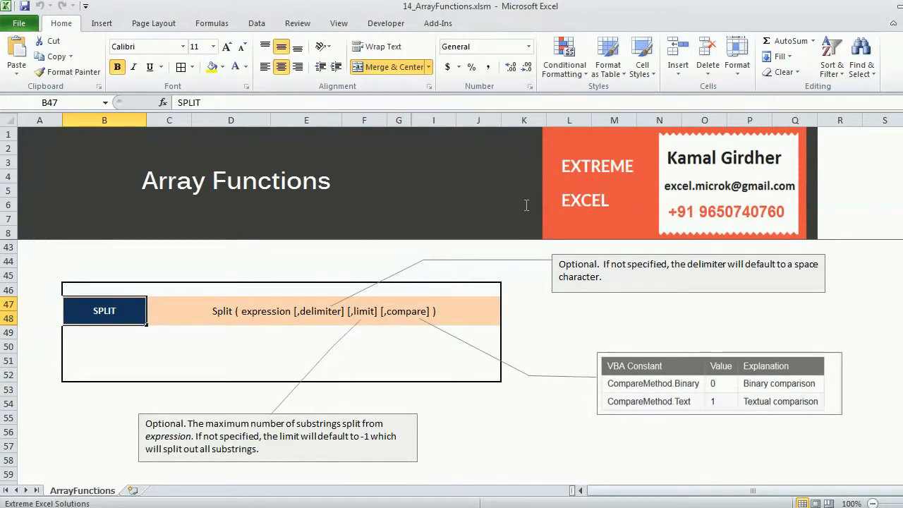
- Scroll the worksheet to the SPLIT syntax notes on the delimiter and limit arguments
{"action": "scroll", "scroll_direction": "down", "scroll_amount": 3}
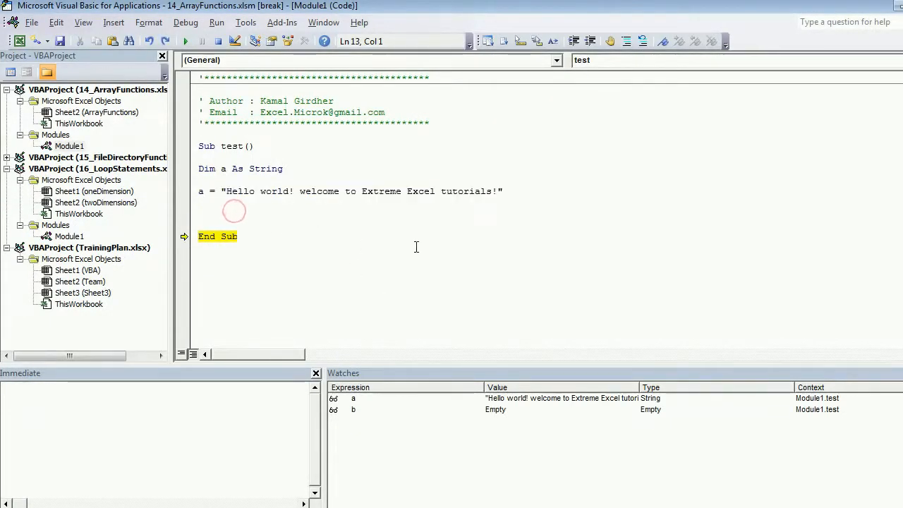
- Rewrite the Split line as b = Split(a, " ") so every word is returned
{"action": "type", "text": "b = s"}
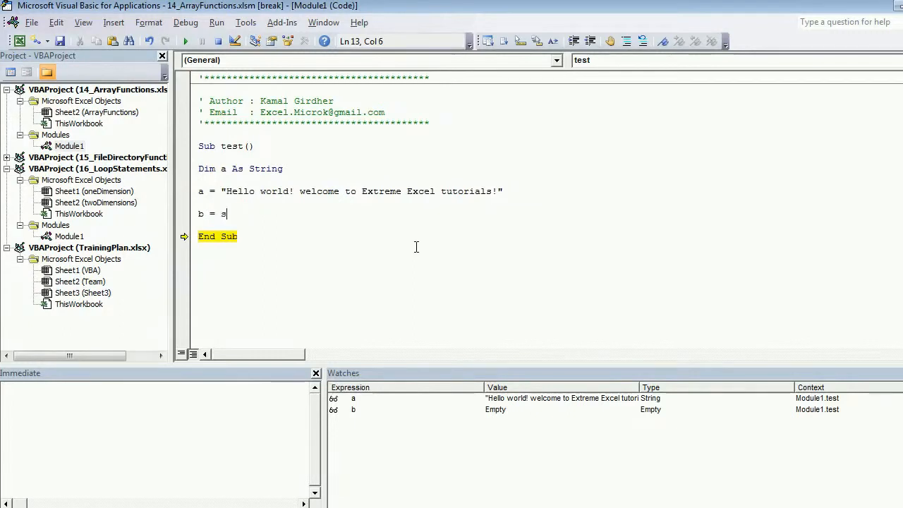
{"action": "type", "text": "plit(a,"}
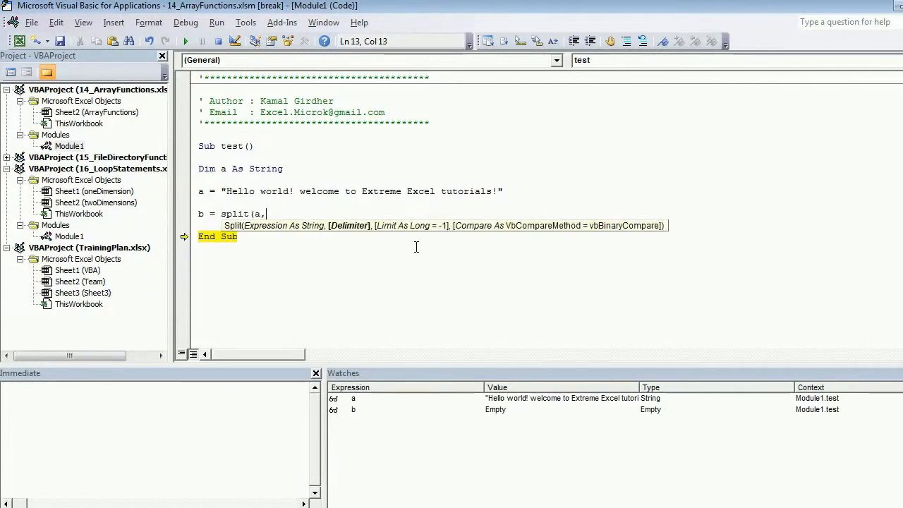
{"action": "type", "text": "\" \")"}
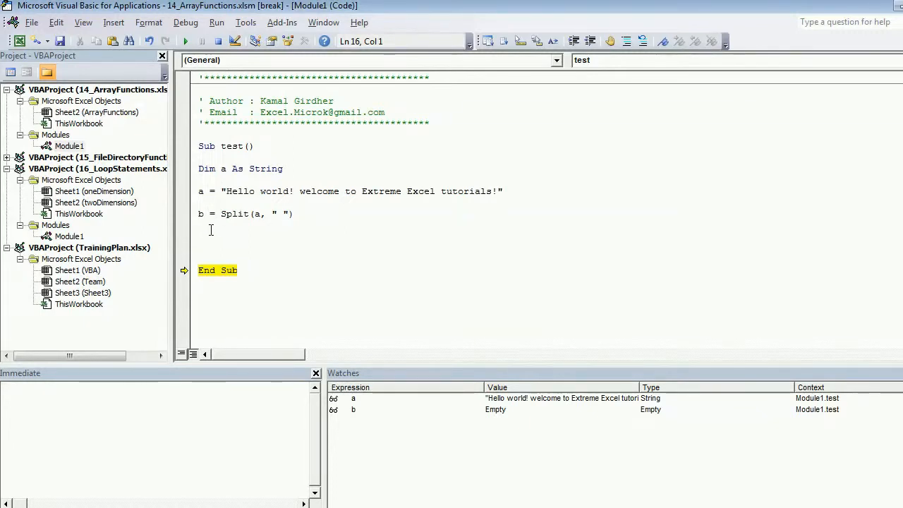
- Add c = Join(b, "__") on the next line and step the code to fill b
{"action": "left_click", "coordinate": [202, 237]}
{"action": "type", "text": "c ="}
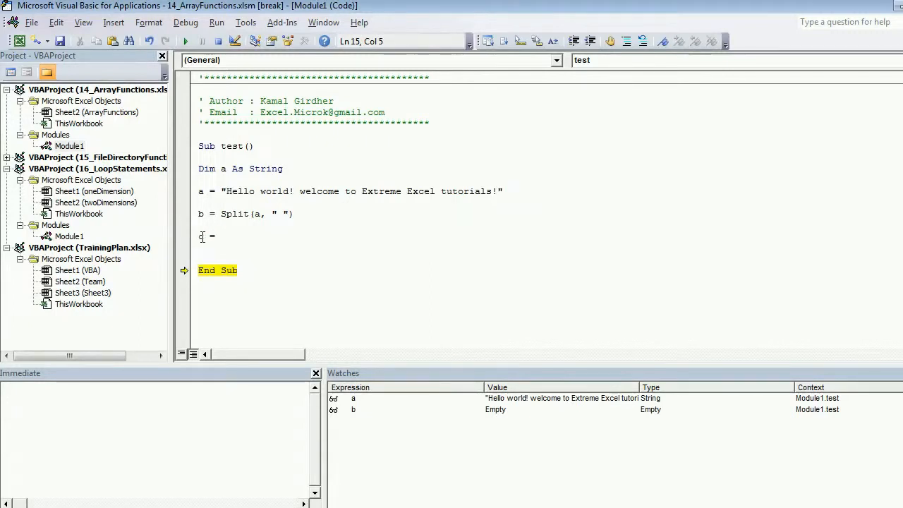
{"action": "type", "text": "join"}
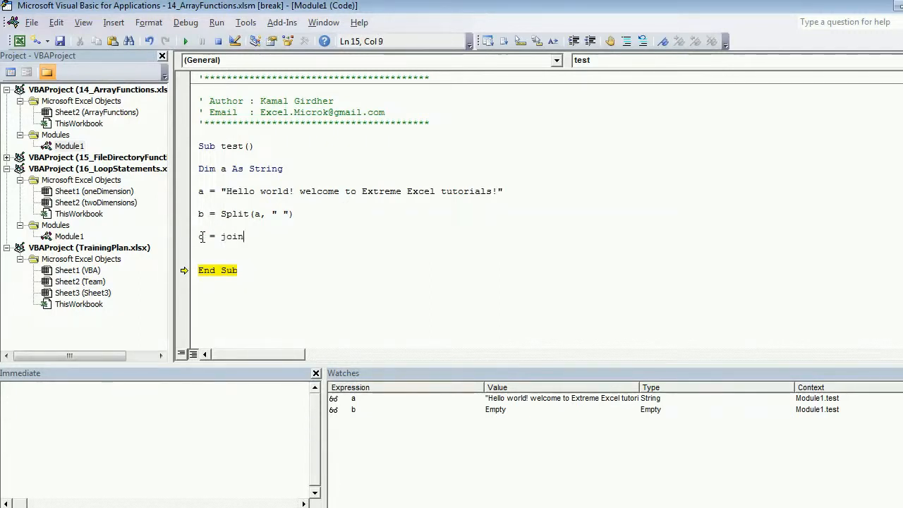
{"action": "type", "text": "(b,"}
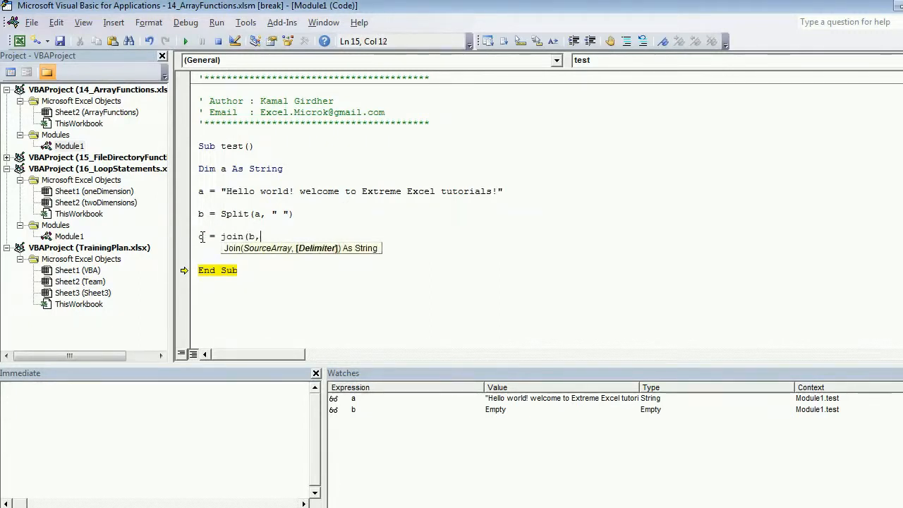
{"action": "type", "text": "\""}
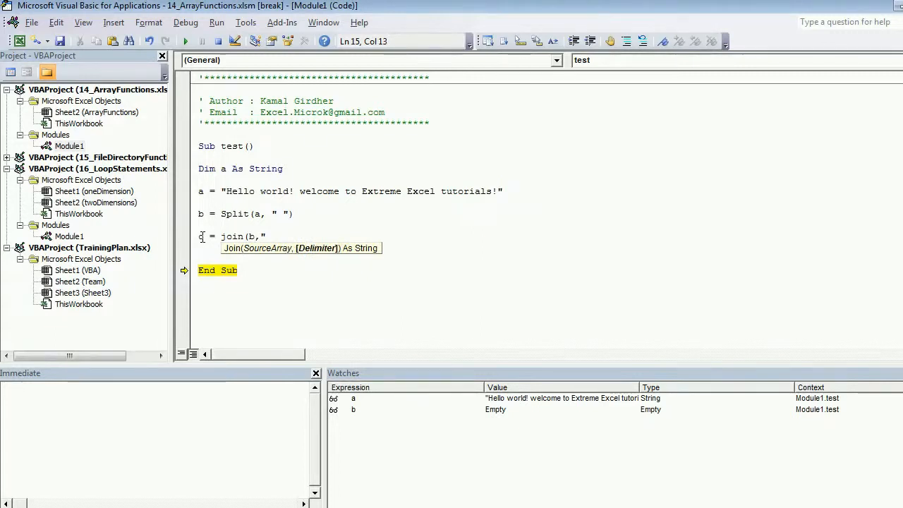
{"action": "type", "text": "__"}
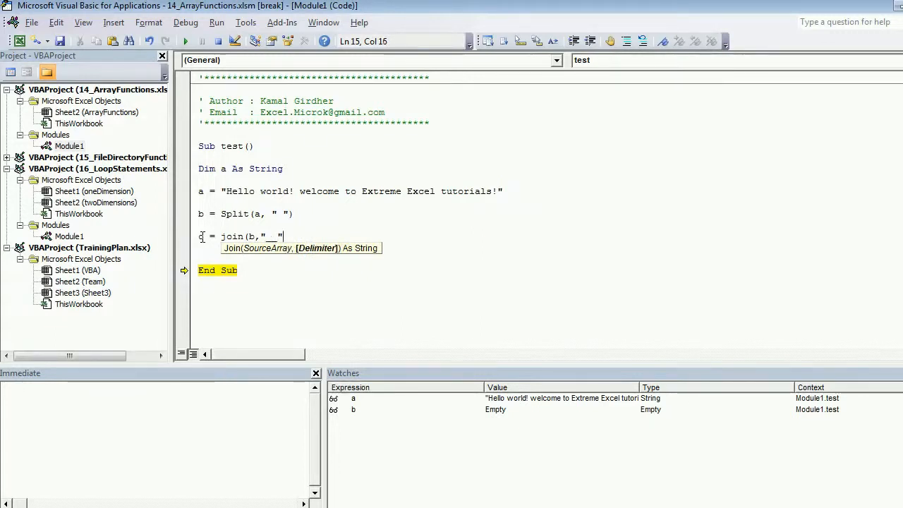
{"action": "key", "text": "Return"}
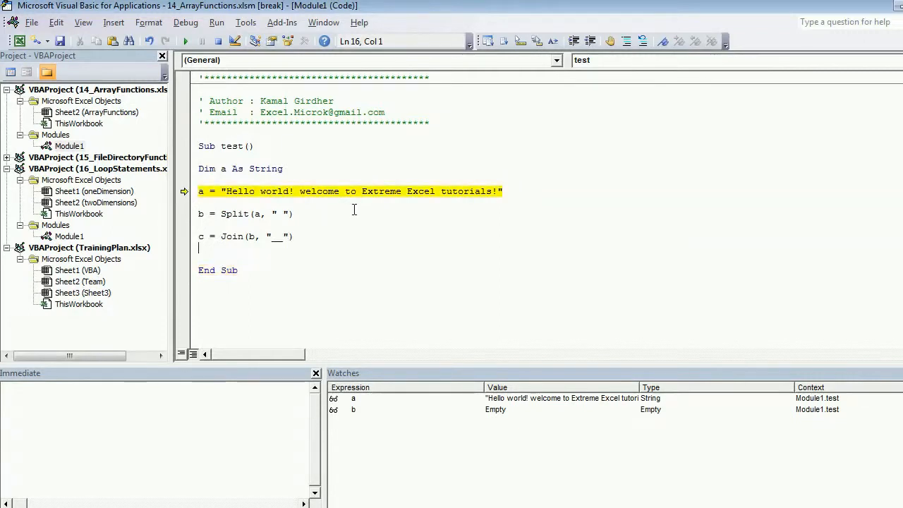
{"action": "key", "text": "F8"}
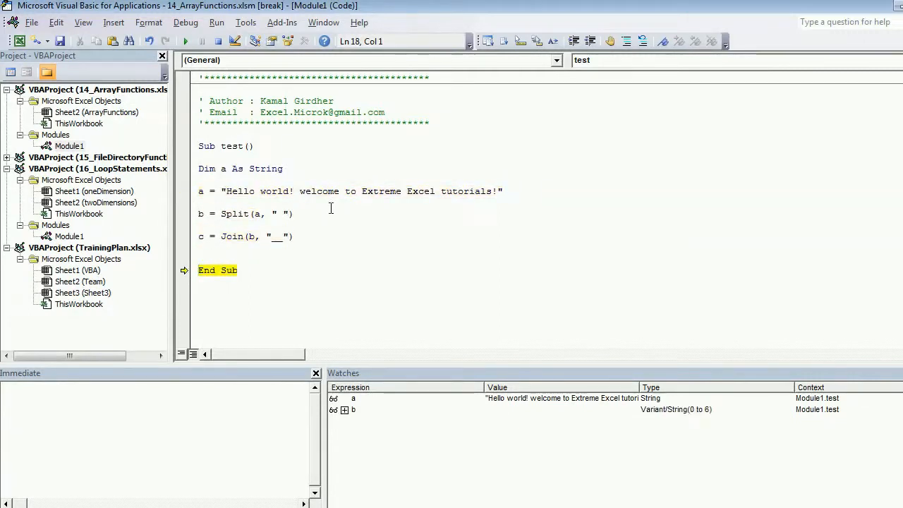
- Begin a MsgBox statement on the line after the Join
{"action": "left_click", "coordinate": [203, 249]}
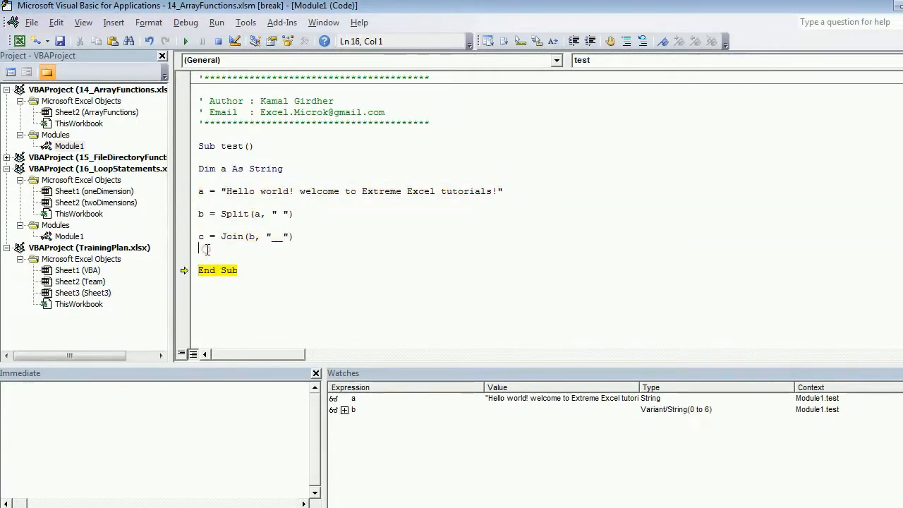
{"action": "type", "text": "msgbox"}
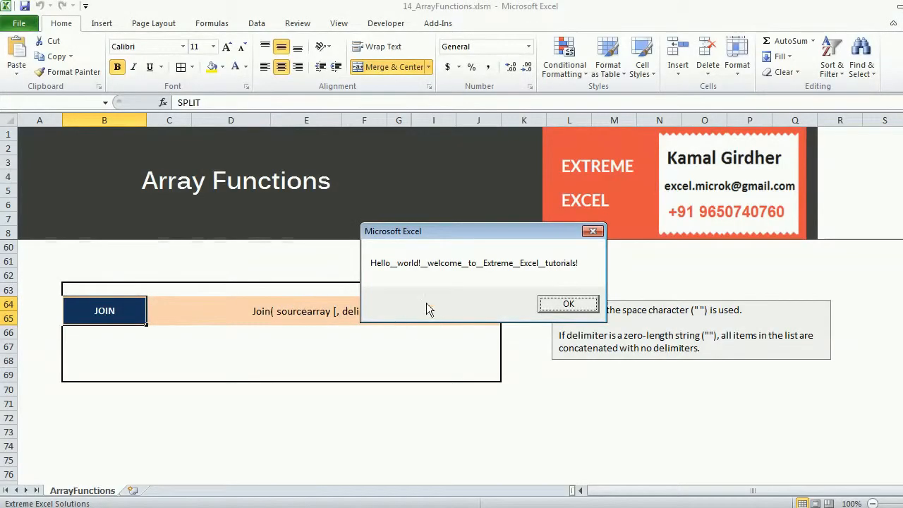
{"action": "mouse_move", "coordinate": [479, 277]}
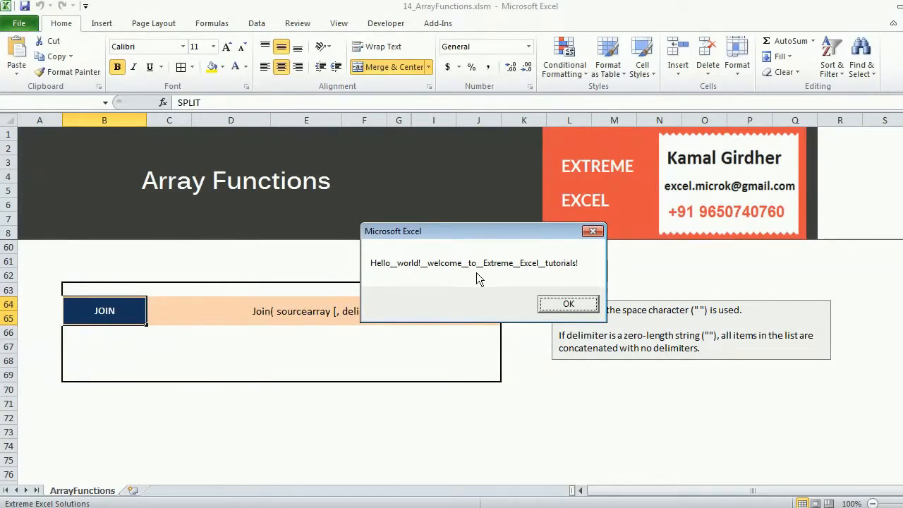
{"action": "mouse_move", "coordinate": [439, 279]}
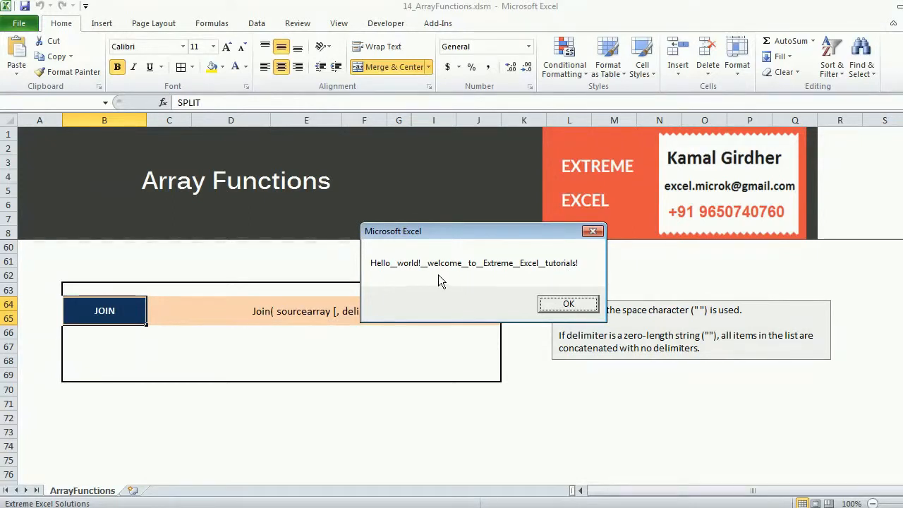
{"action": "mouse_move", "coordinate": [398, 274]}
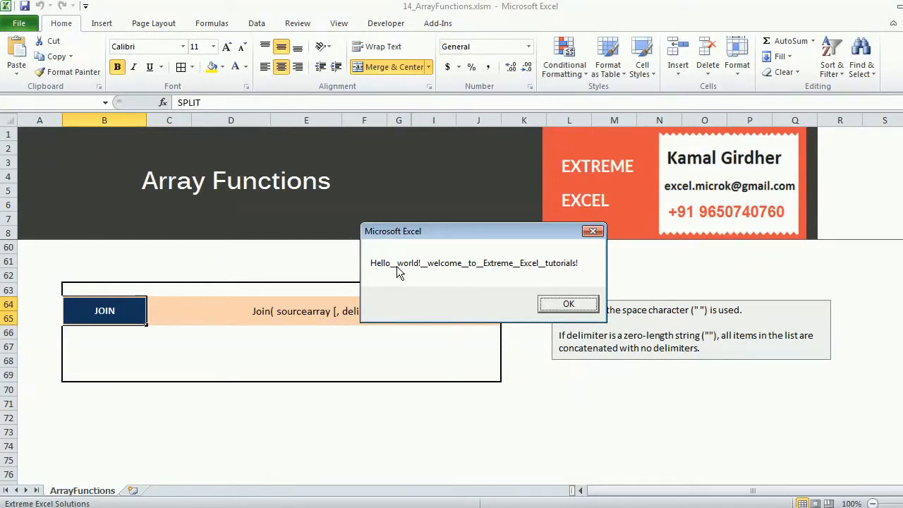
{"action": "mouse_move", "coordinate": [418, 284]}
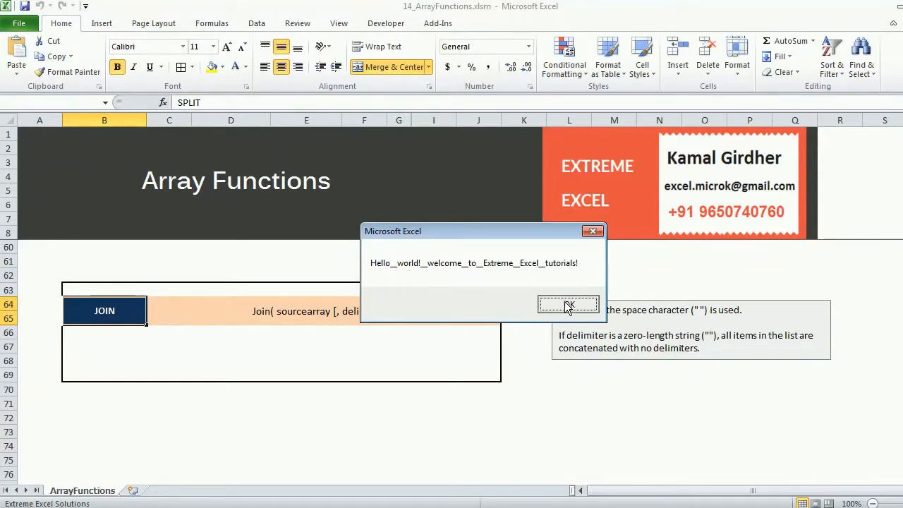
- Dismiss the message box showing Hello__world!__welcome... joined with underscores
{"action": "left_click", "coordinate": [569, 305]}
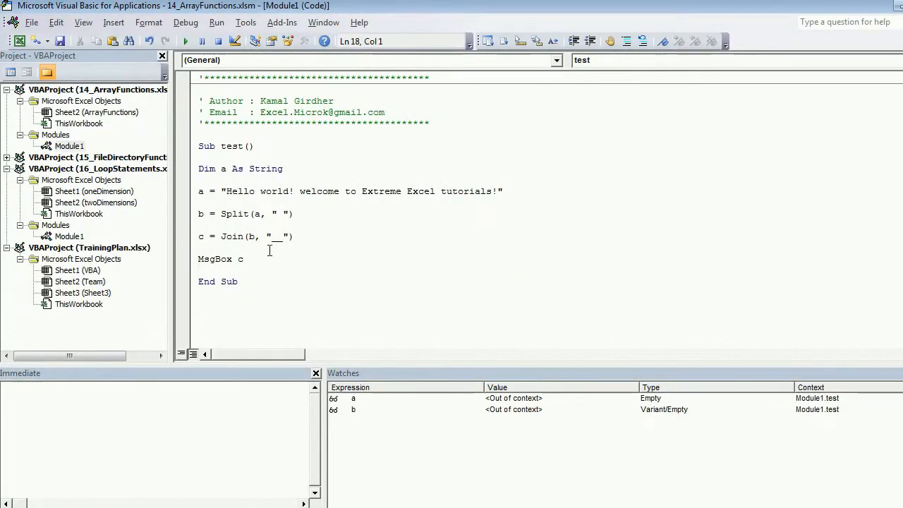